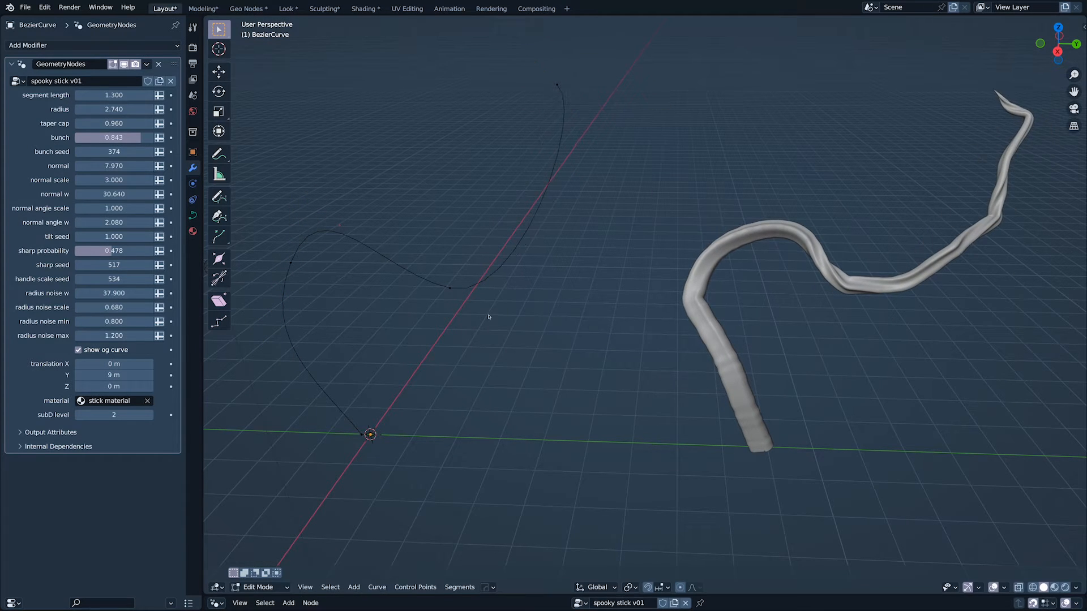
Step: Set the stick modifier to bunch 0.804, bunch seed 453, normal 7.310 and normal w 32.380
left_click_drag(125, 137, 97, 137)
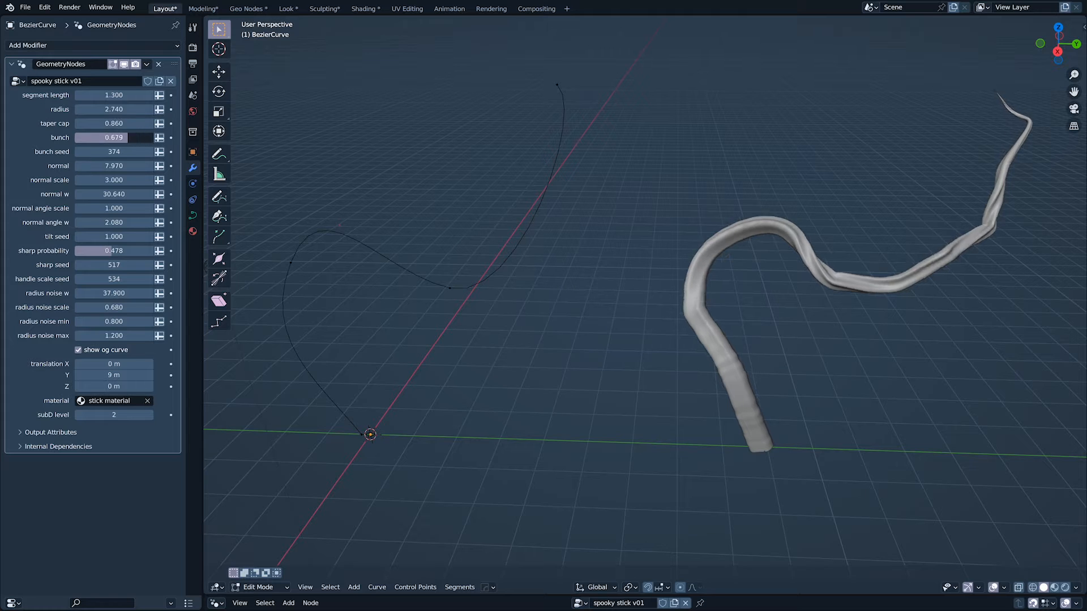
left_click_drag(113, 151, 131, 150)
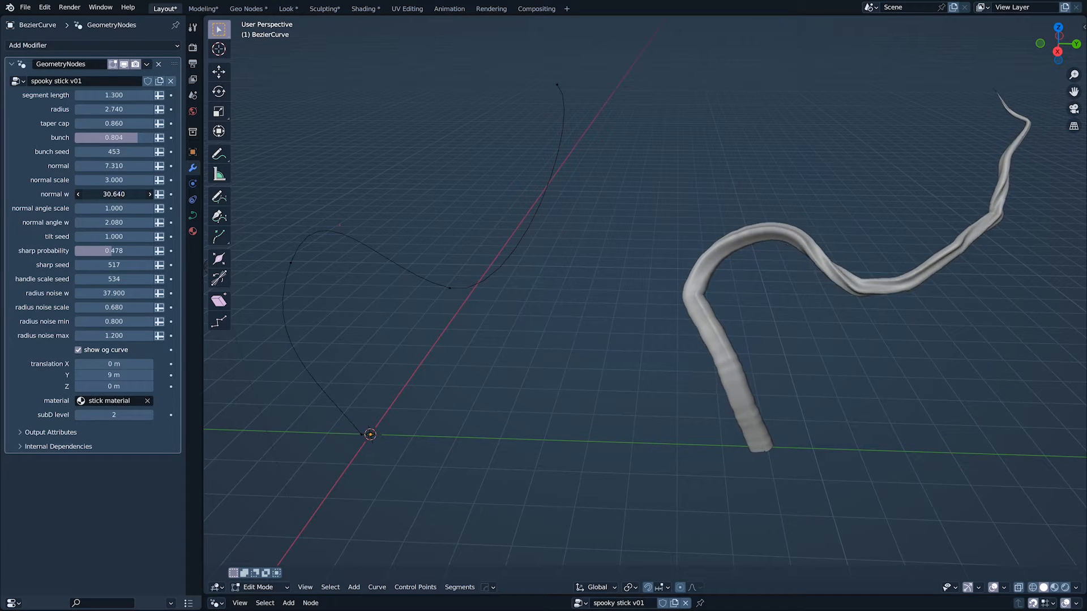
left_click_drag(113, 193, 121, 194)
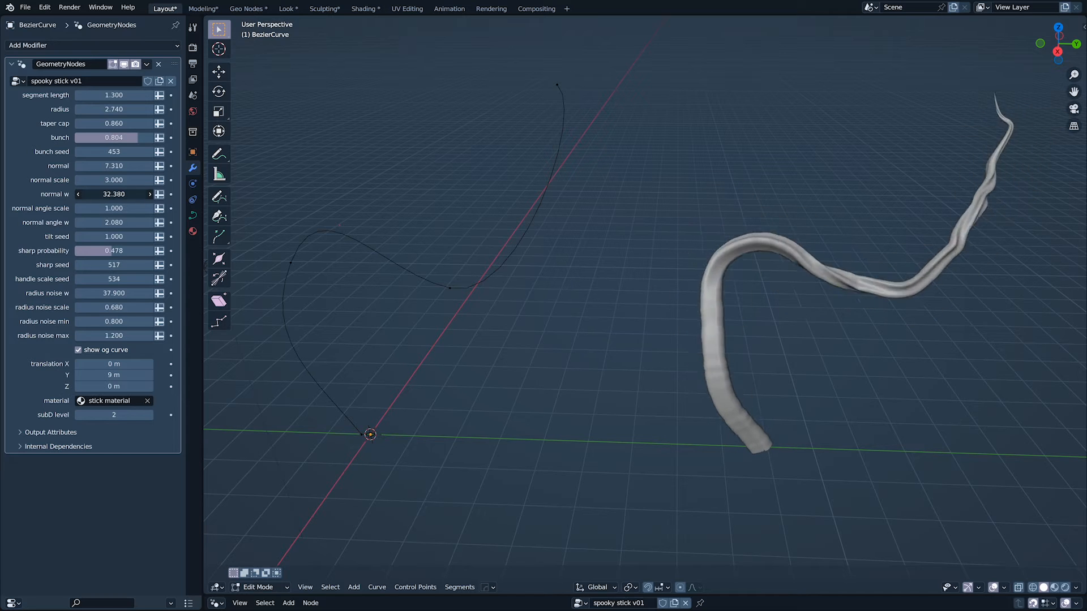
left_click_drag(138, 222, 114, 222)
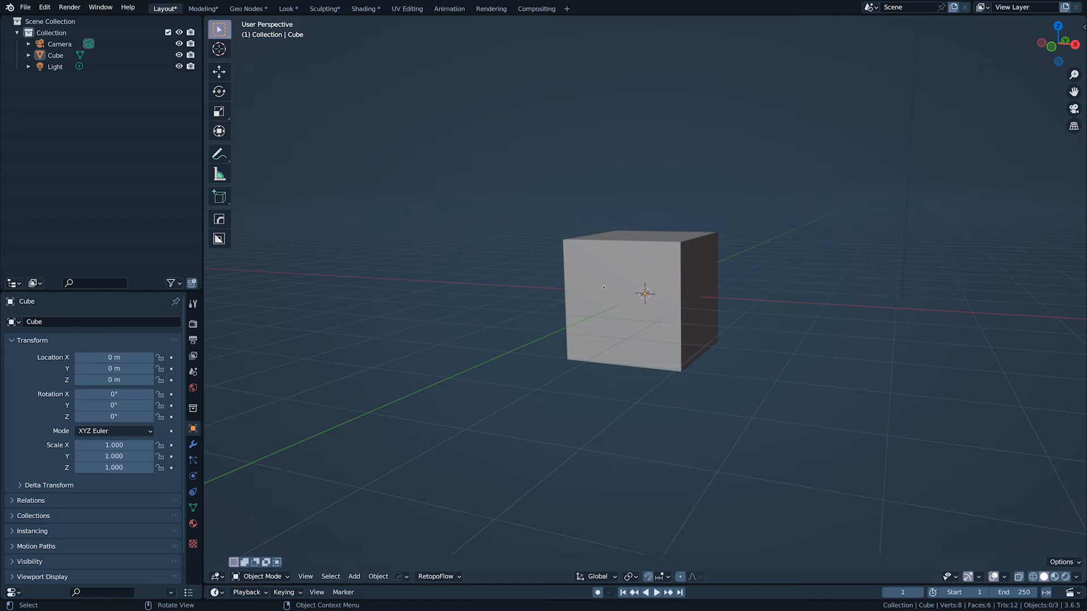
Step: Remove the default cube and add an S-shaped Bezier curve plus a Bezier circle
left_click(354, 577)
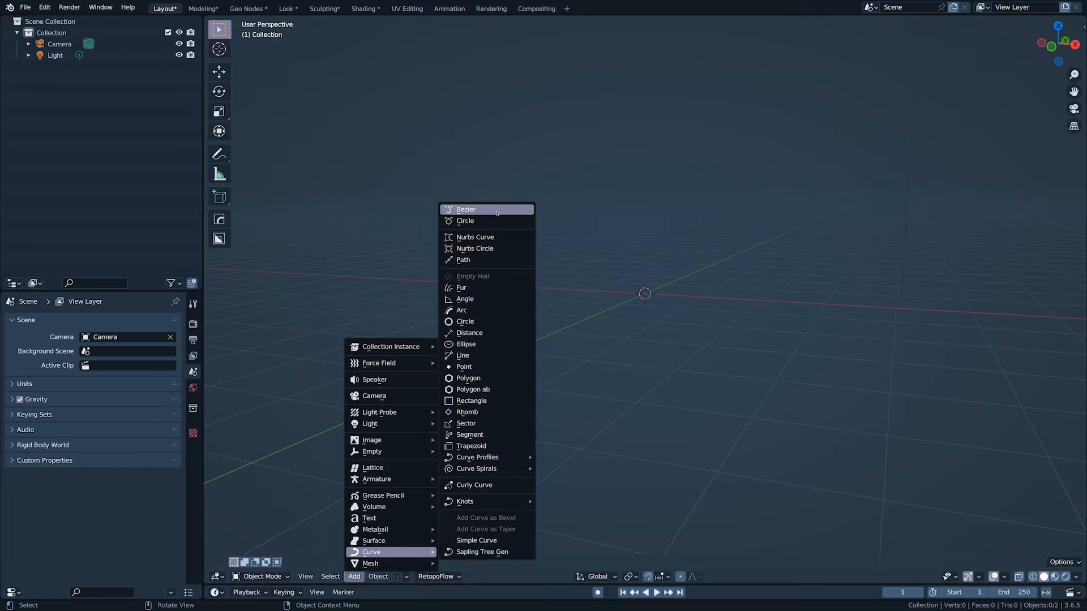
left_click(465, 209)
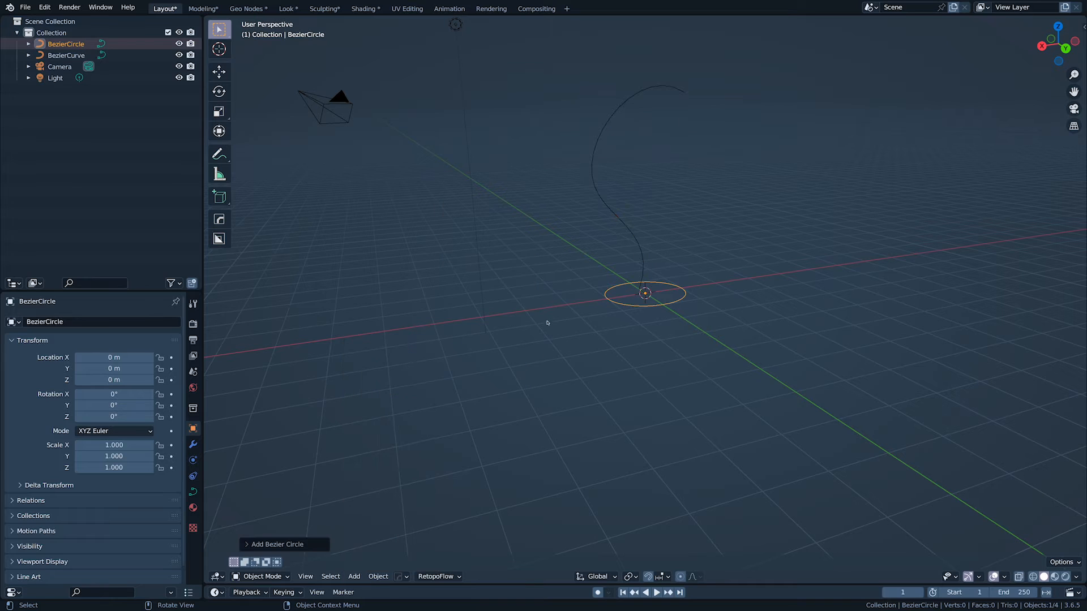
left_click(278, 544)
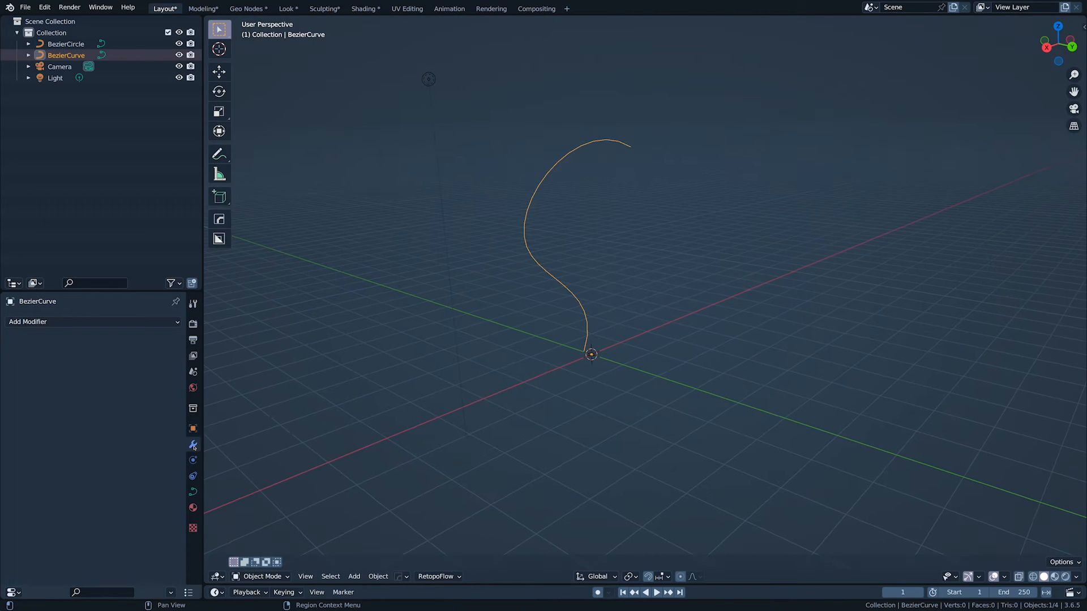
Step: Give the Bezier curve a Geometry Nodes modifier with a BezierCircle Object Info node in its tree
left_click(94, 321)
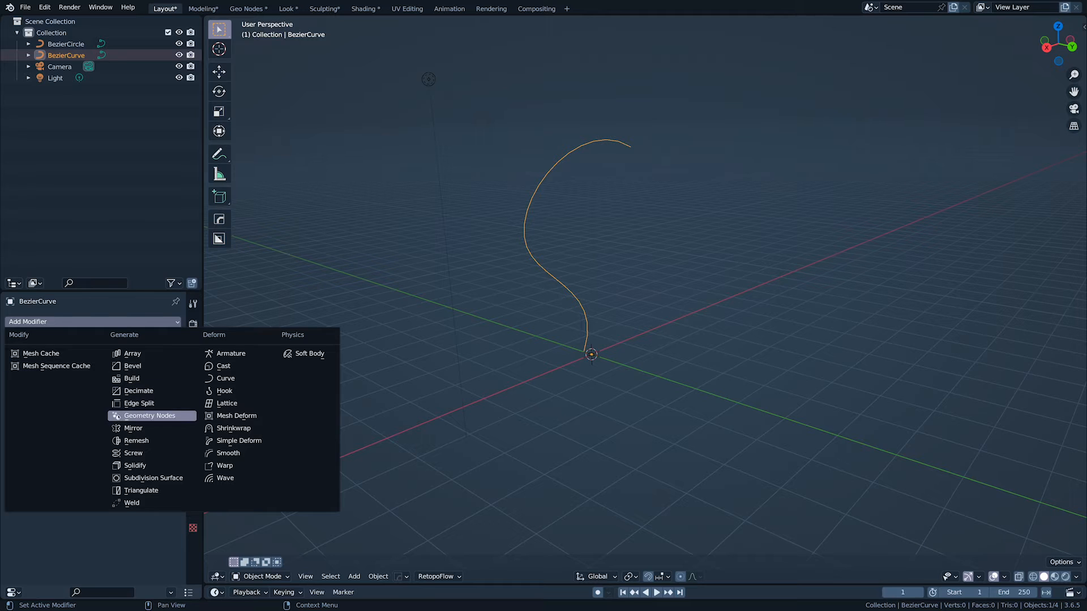
left_click(150, 416)
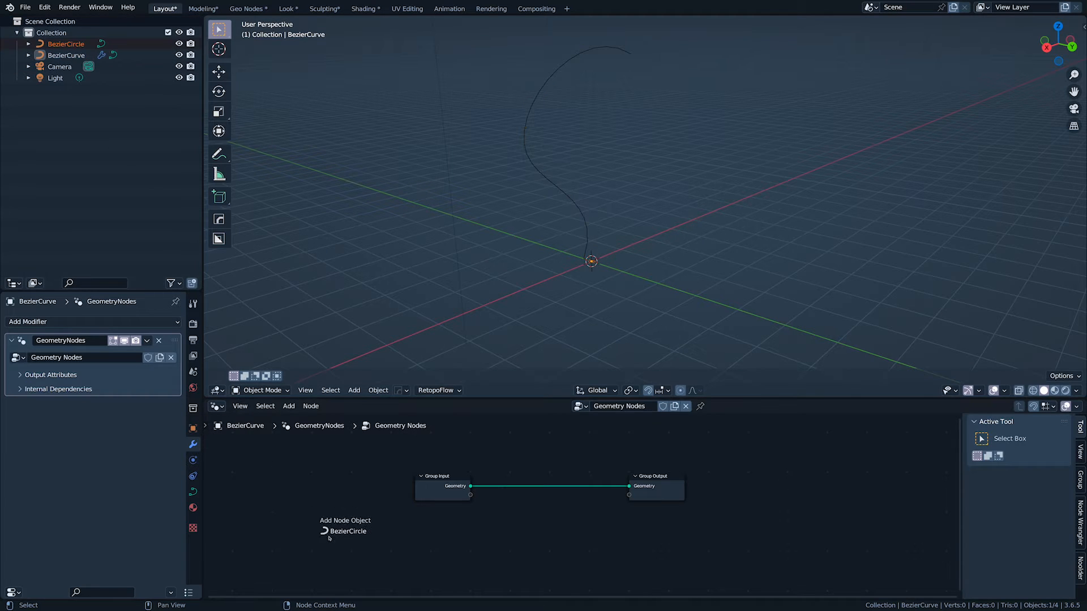
left_click(344, 531)
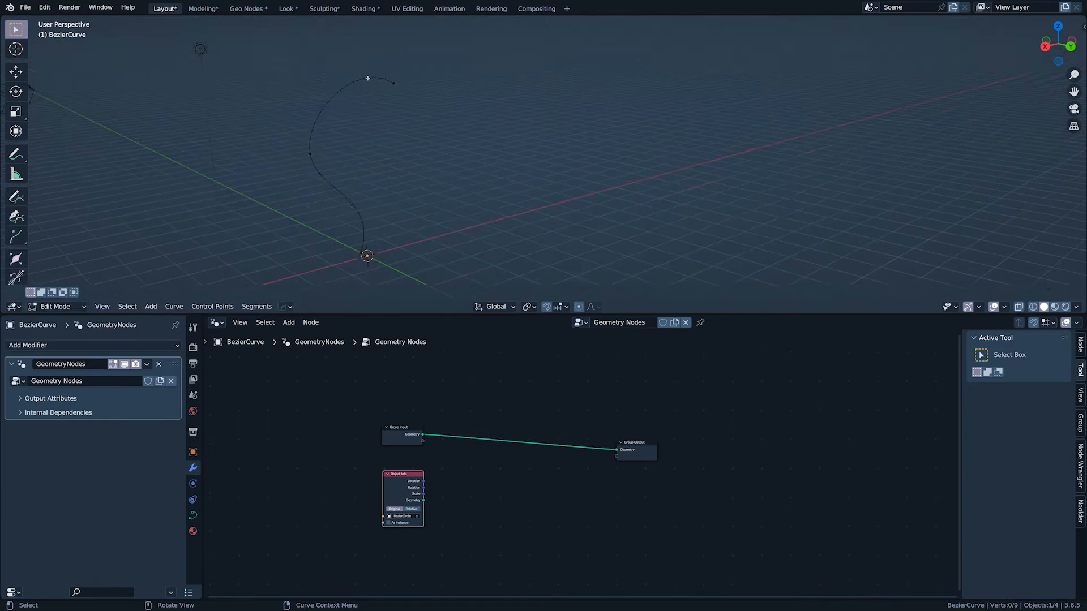
Step: Sweep the arc-shaped curve into a tube with the circle profile, radius tapering via Spline Parameter and Float Curve
left_click_drag(393, 83, 448, 50)
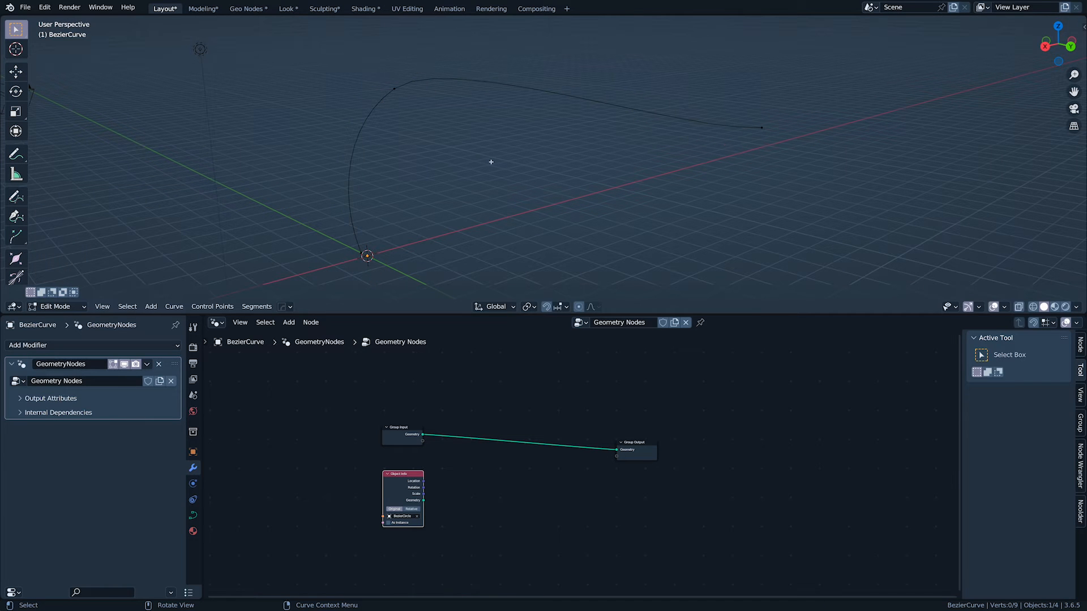
type("curve t")
type("spli")
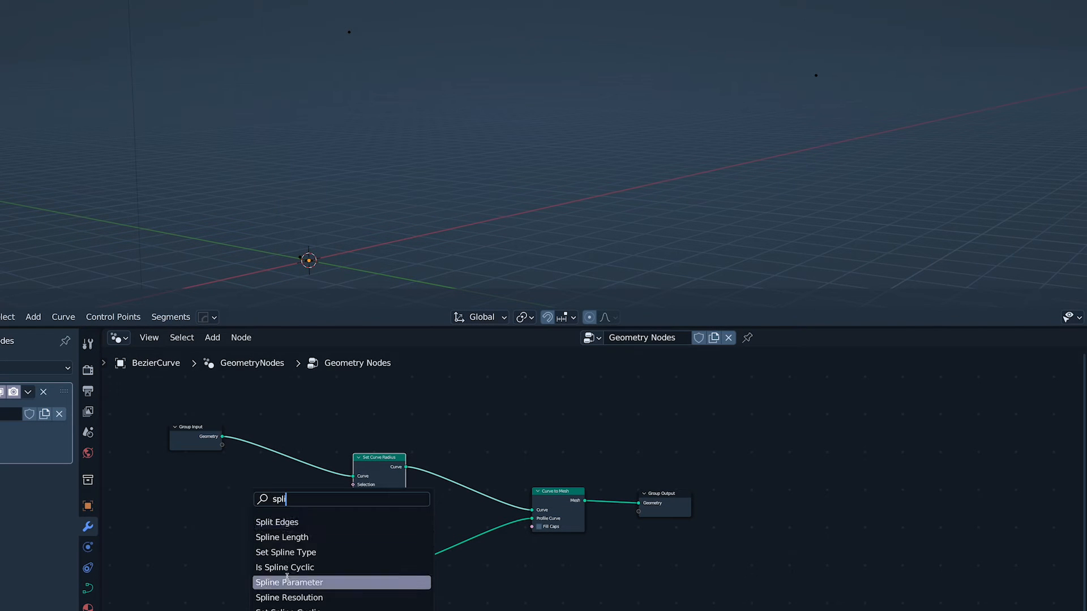
left_click(289, 582)
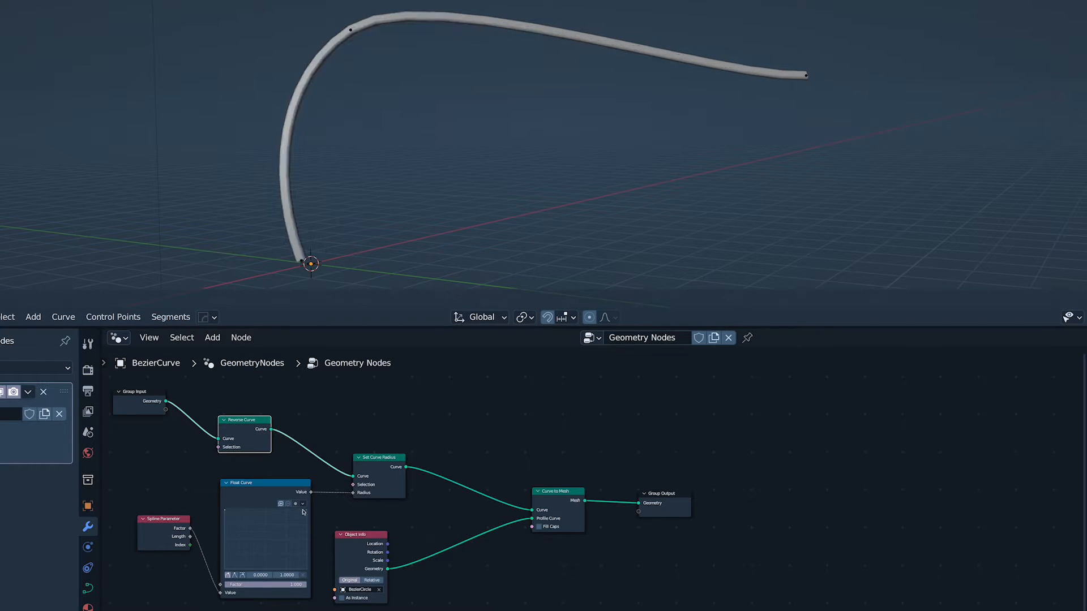
left_click_drag(304, 512, 267, 528)
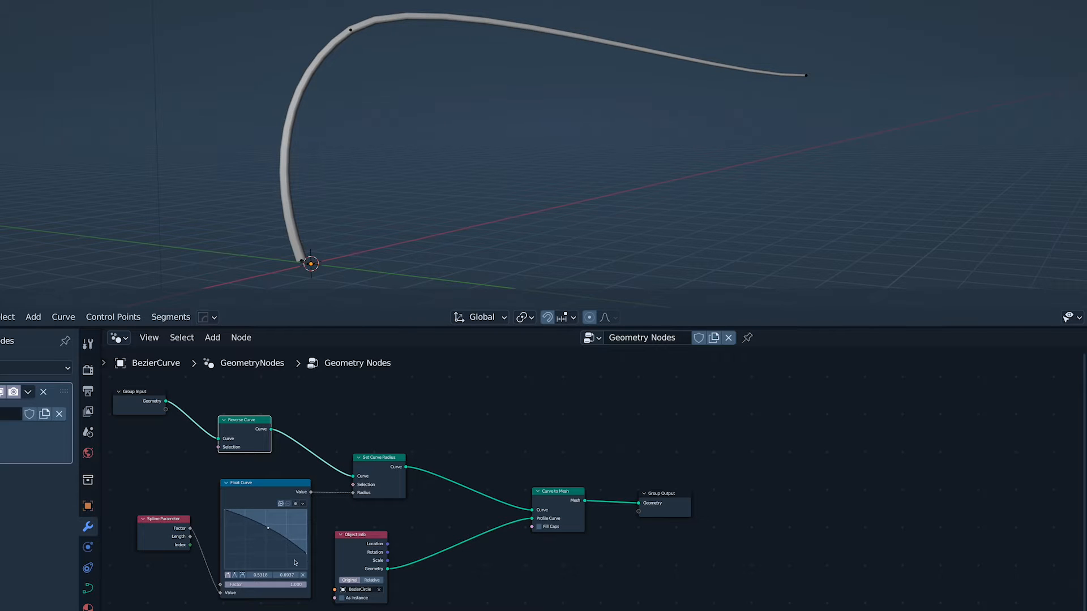
left_click_drag(268, 529, 267, 536)
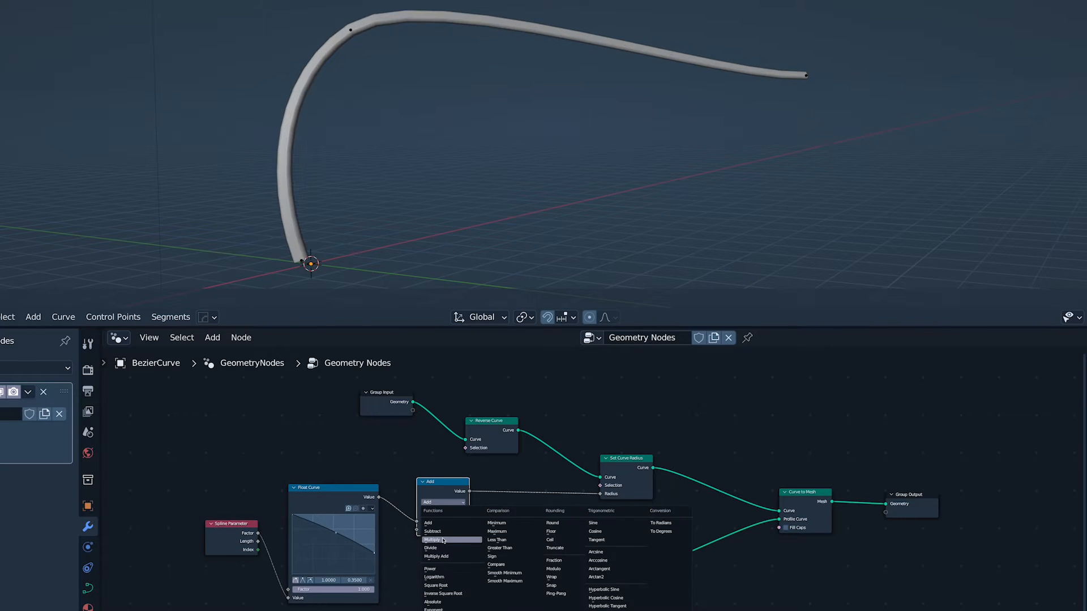
Step: Multiply the radius by 2.1 and drive Set Curve Tilt with Spline Parameter times a Random Value
left_click(434, 540)
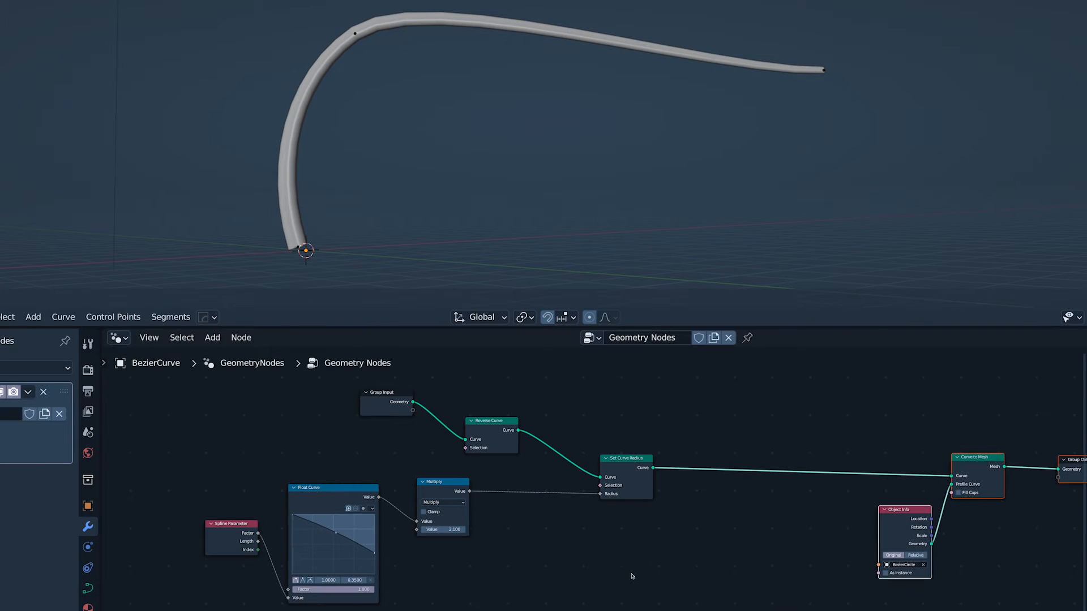
type("curve")
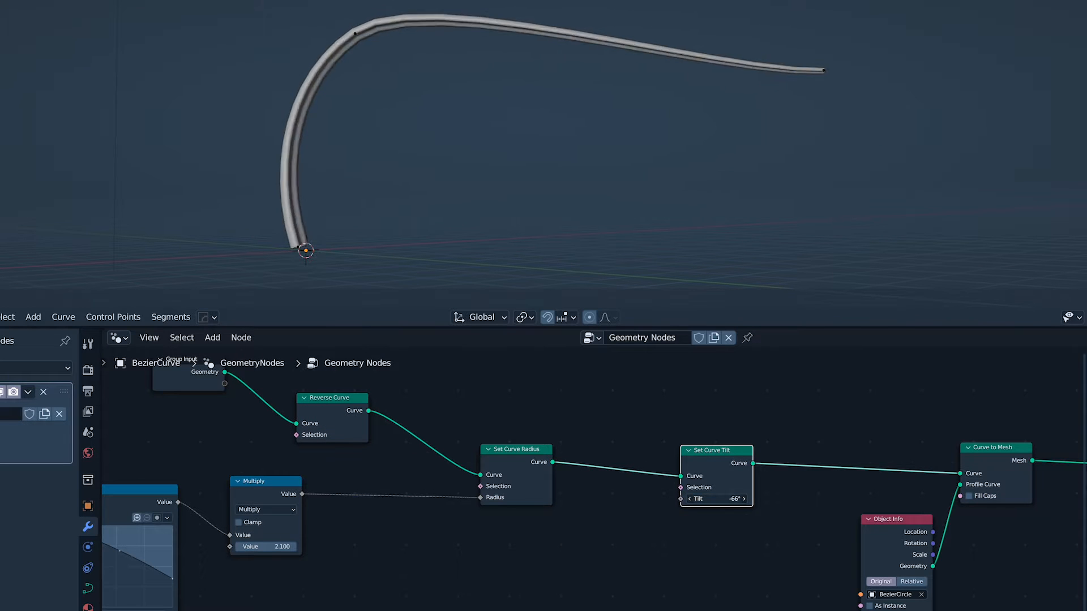
left_click_drag(715, 498, 693, 498)
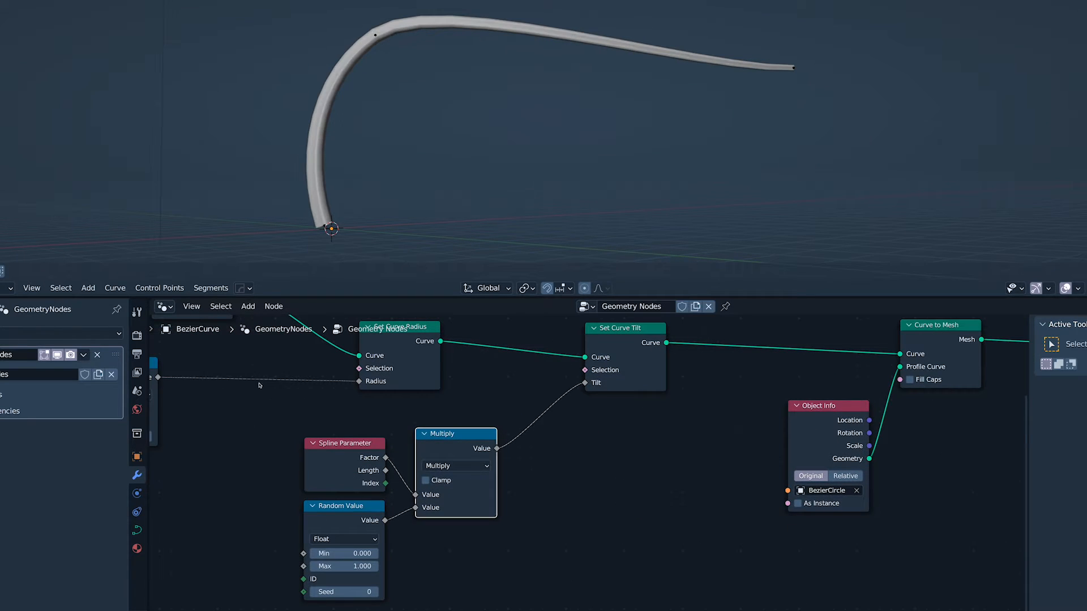
type("6.000")
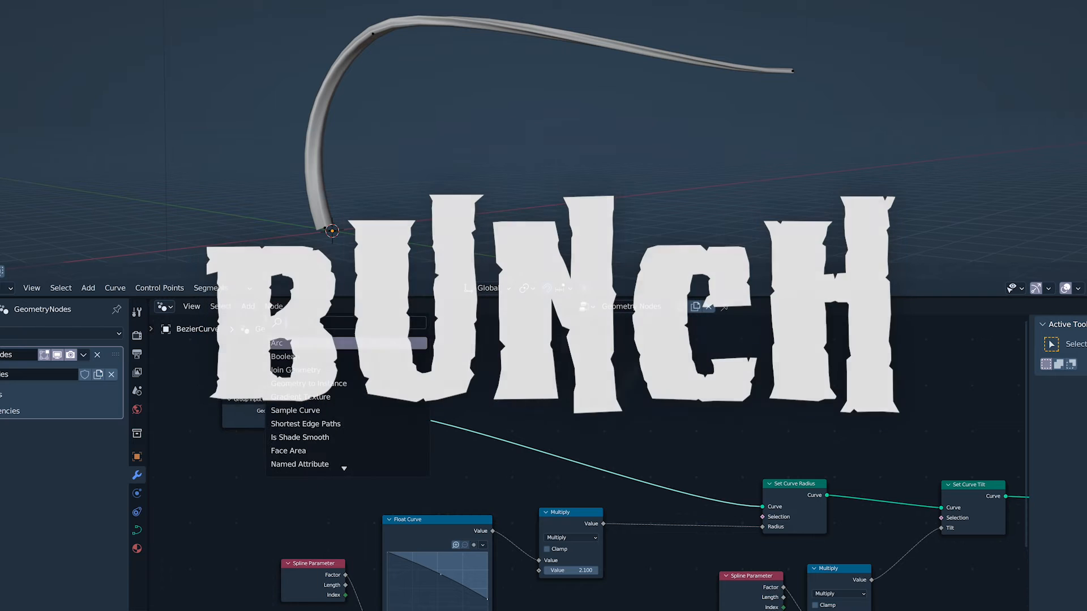
Step: Resample the curve to 12 points with cubes instanced, positions from a Sample Curve with Float Curve-remapped factor and Curve Tangent
left_click(295, 343)
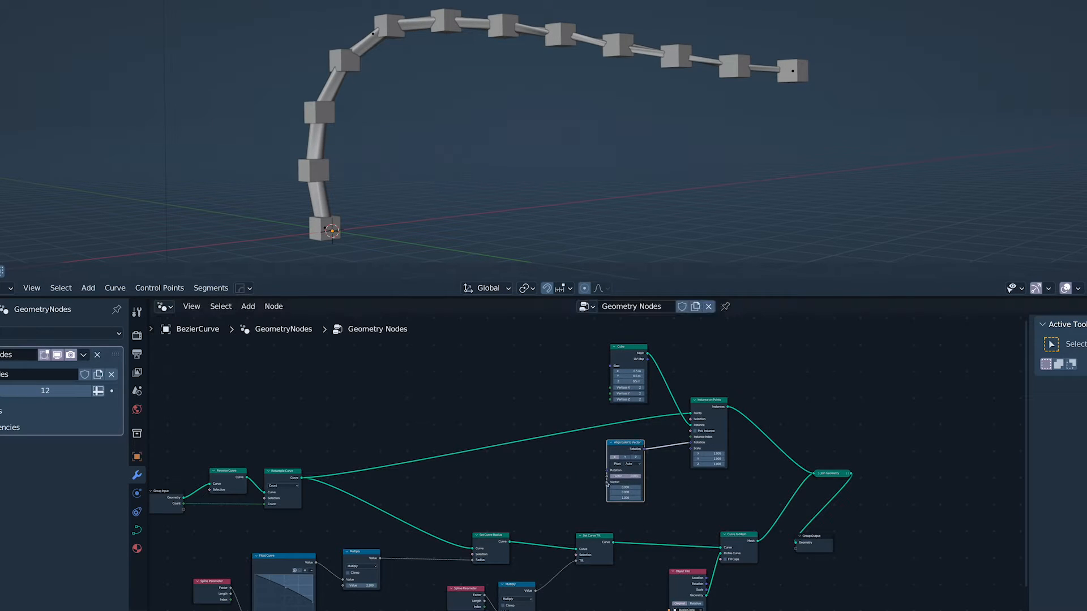
type("tange")
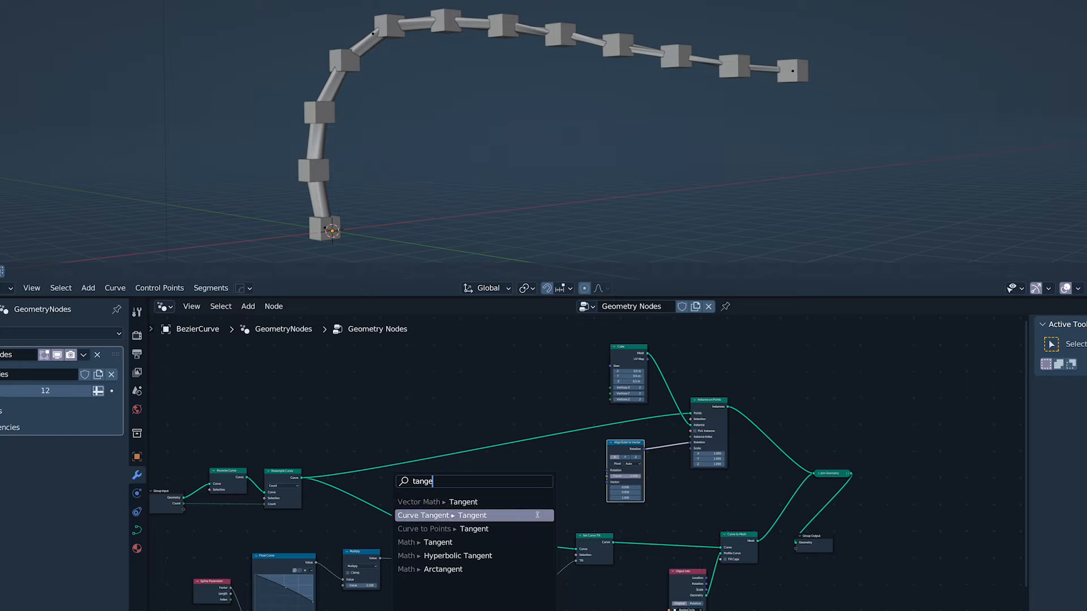
left_click(442, 515)
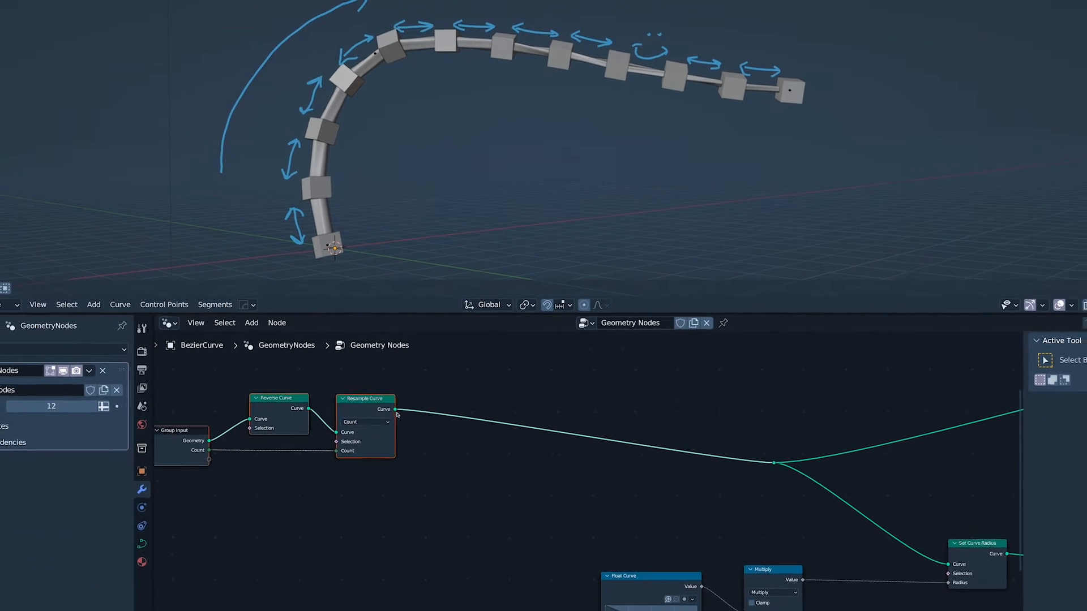
type("fac")
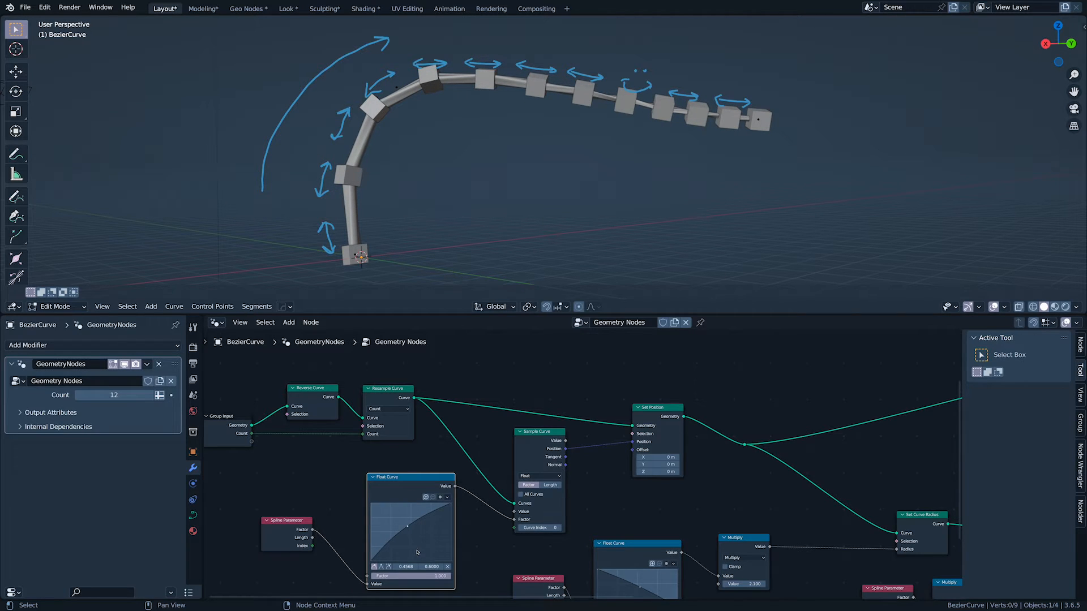
left_click(15, 154)
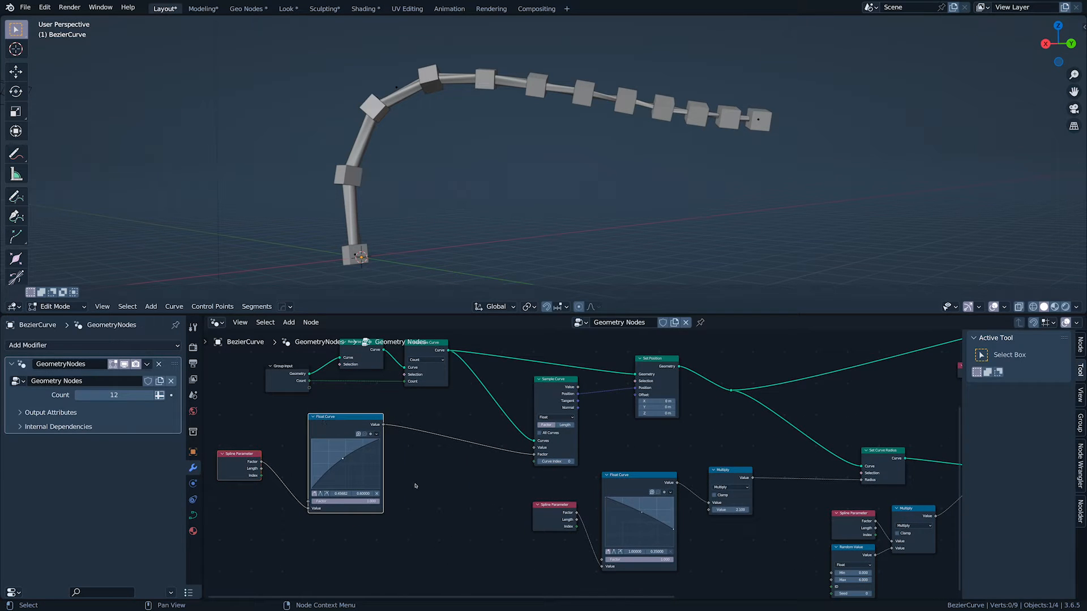
Step: Blend the sampling factor through Multiply, Map Range and Mix Float nodes to shift the cube spacing
type("mul")
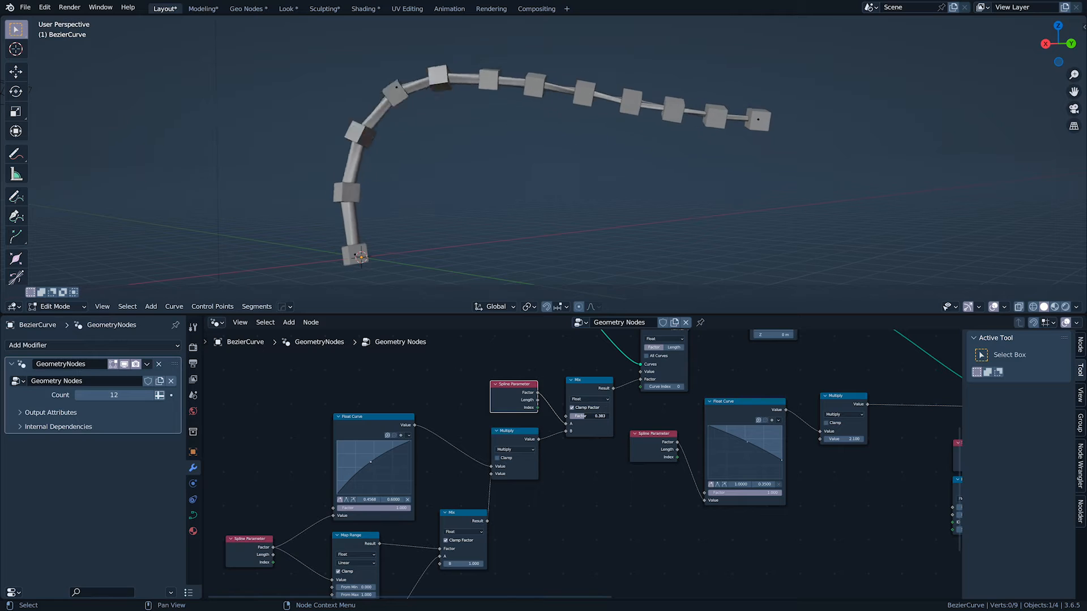
left_click(289, 322)
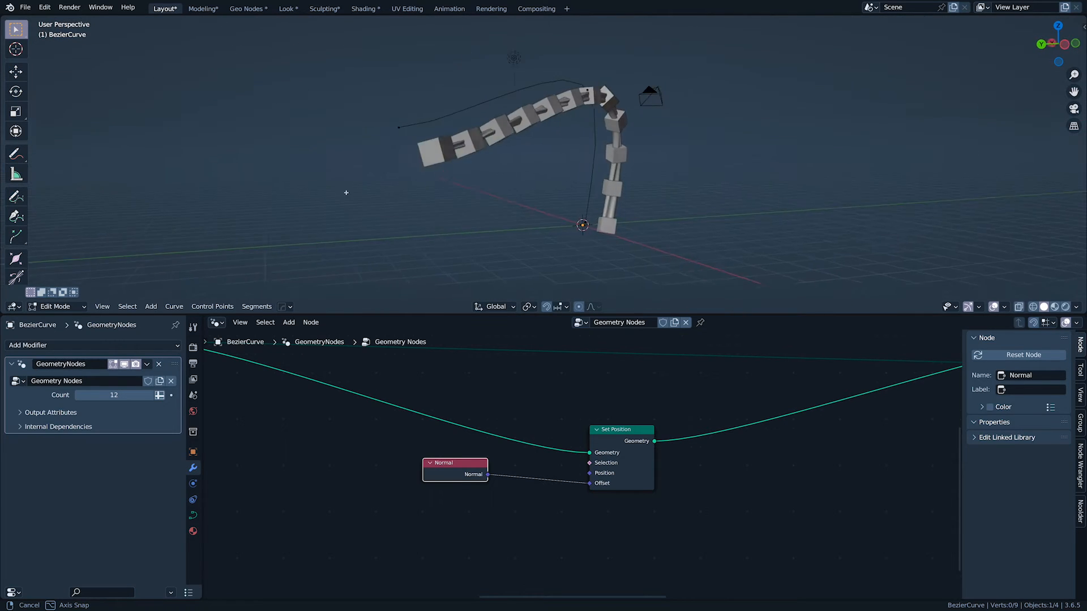
Step: Offset points along the Normal rotated around the Curve Tangent via a Vector Rotate Axis Angle node
left_click(288, 321)
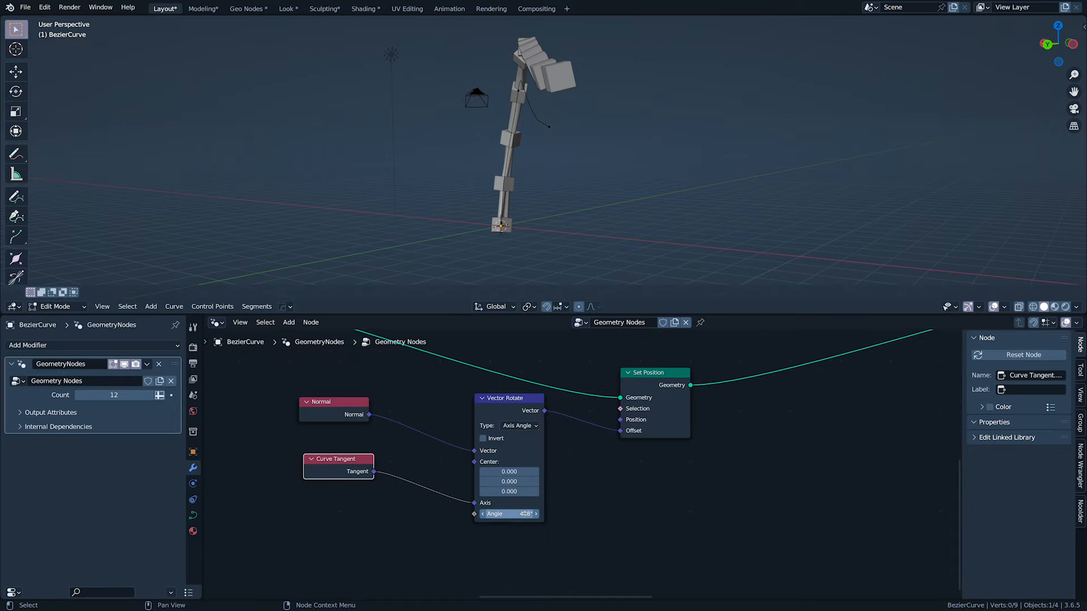
Step: Drive the Vector Rotate angle with a Noise Texture Fac multiplied by 180, changing its noise dimension
left_click(508, 514)
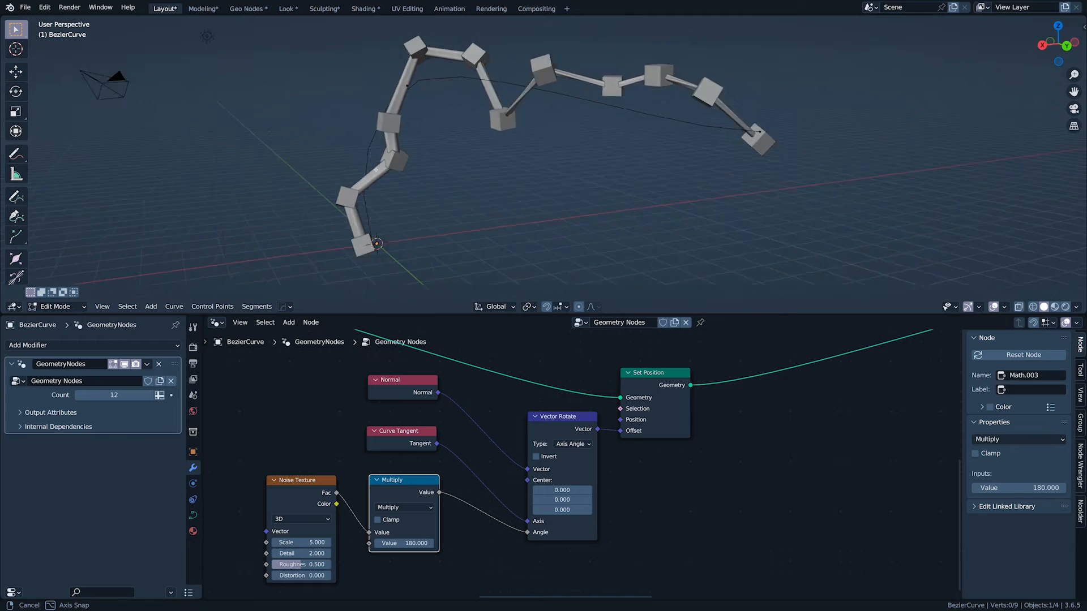
left_click(301, 518)
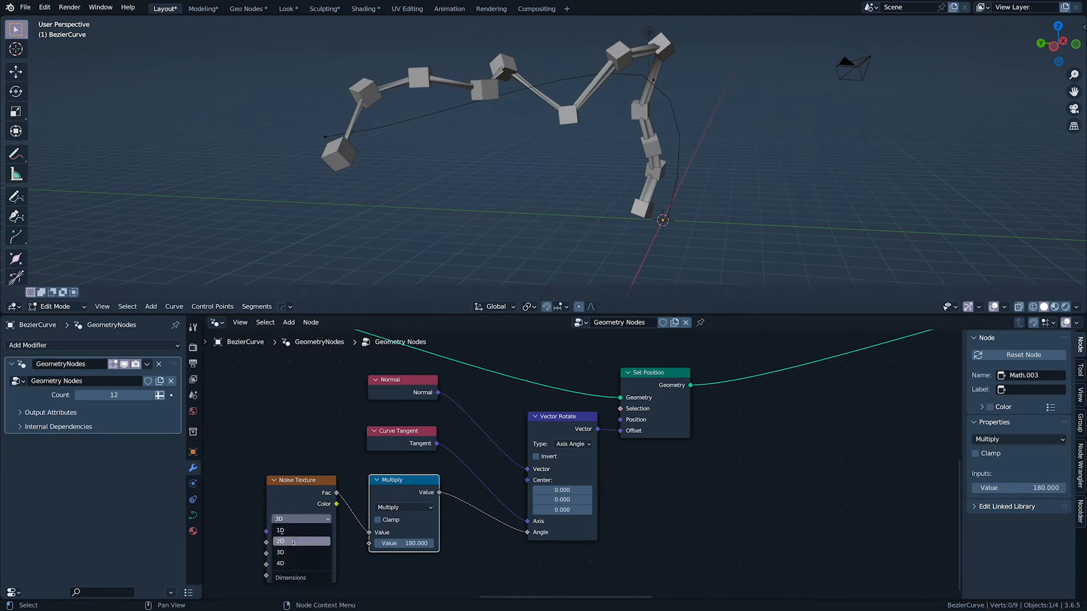
left_click(280, 563)
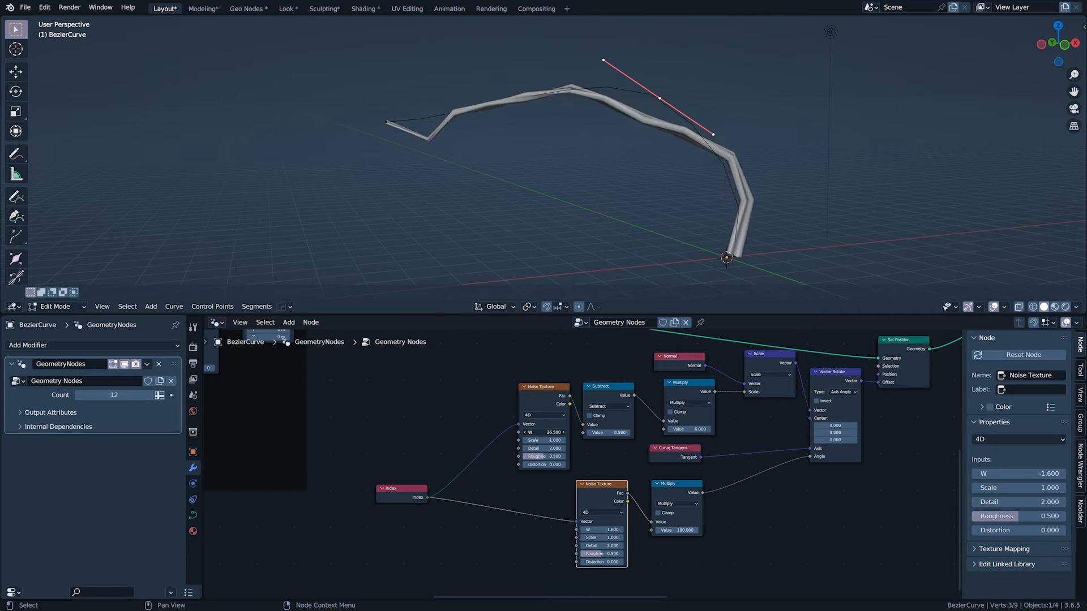
Step: Feed Index into two 4D Noise Textures minus 0.5 to scale the Normal offset, then frame the Radius and Tilt nodes
left_click(543, 431)
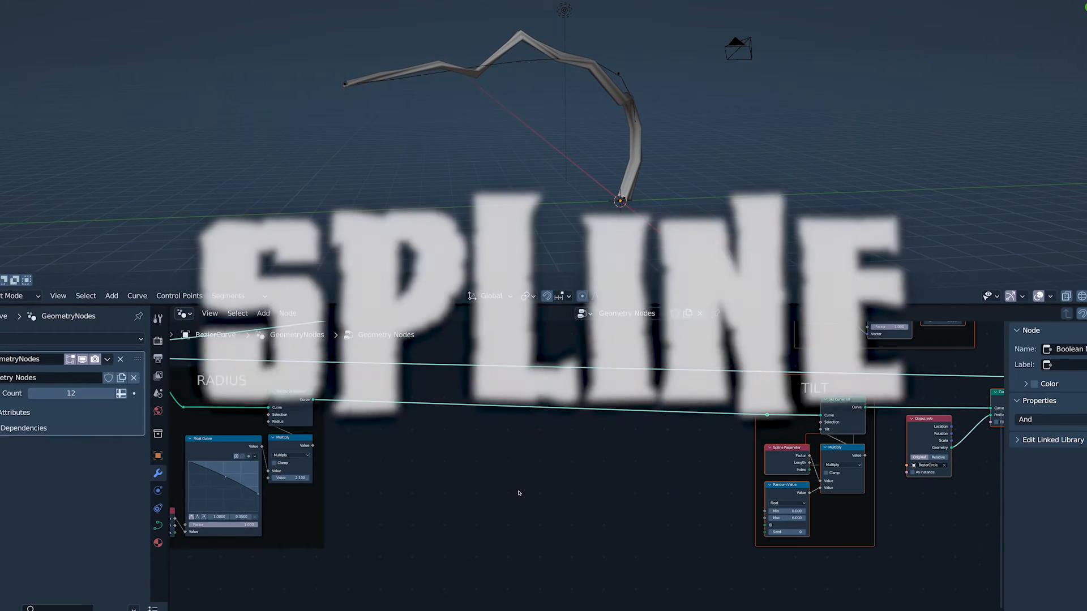
Step: Make the curve Bezier with auto handles, then give a random half of points Vector handles
type("set spo")
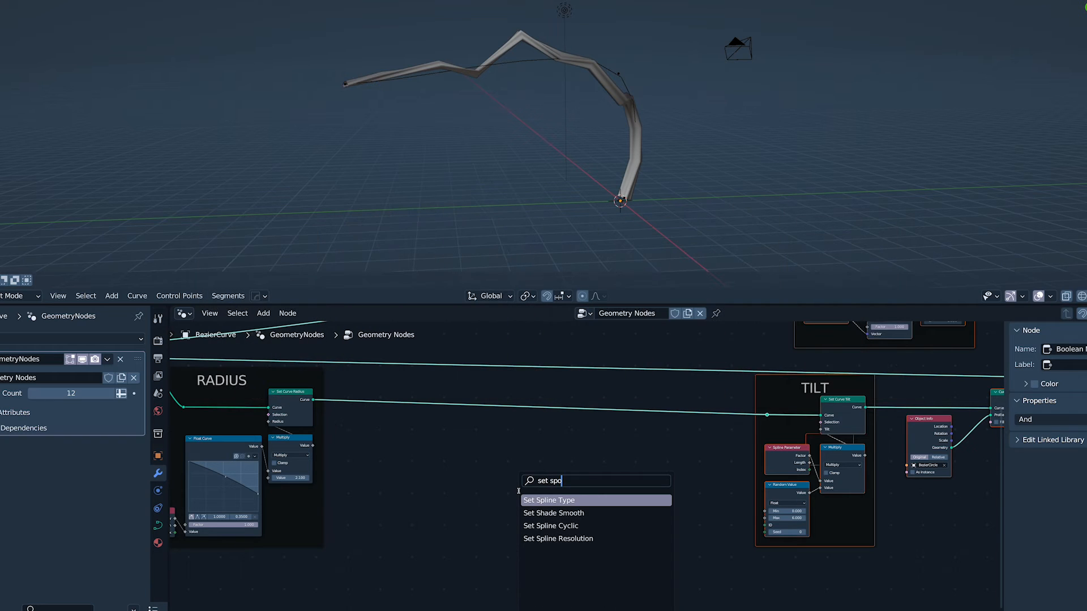
left_click(548, 500)
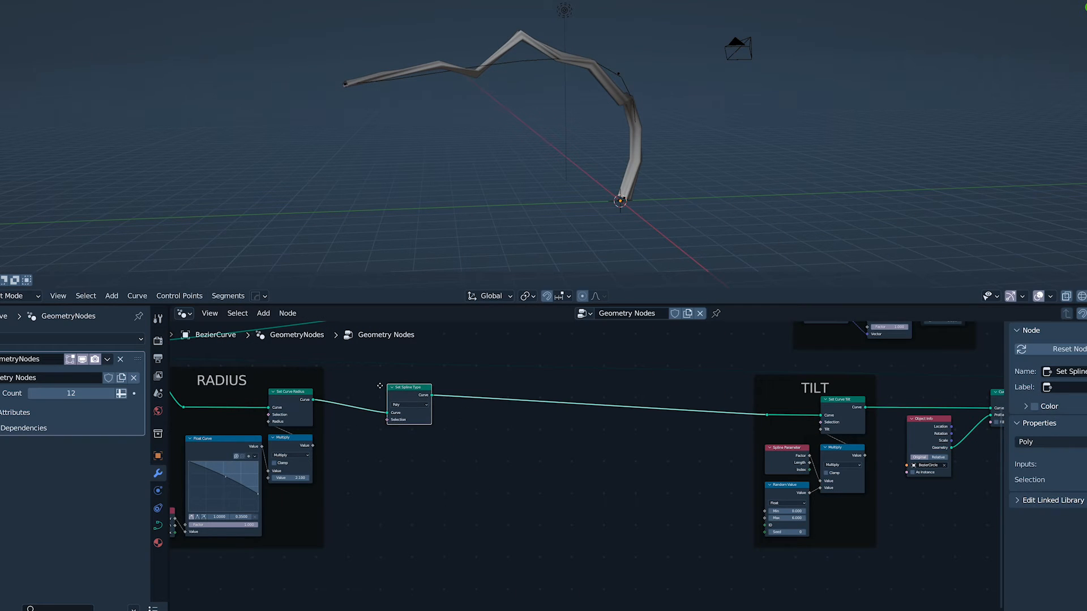
left_click(263, 313)
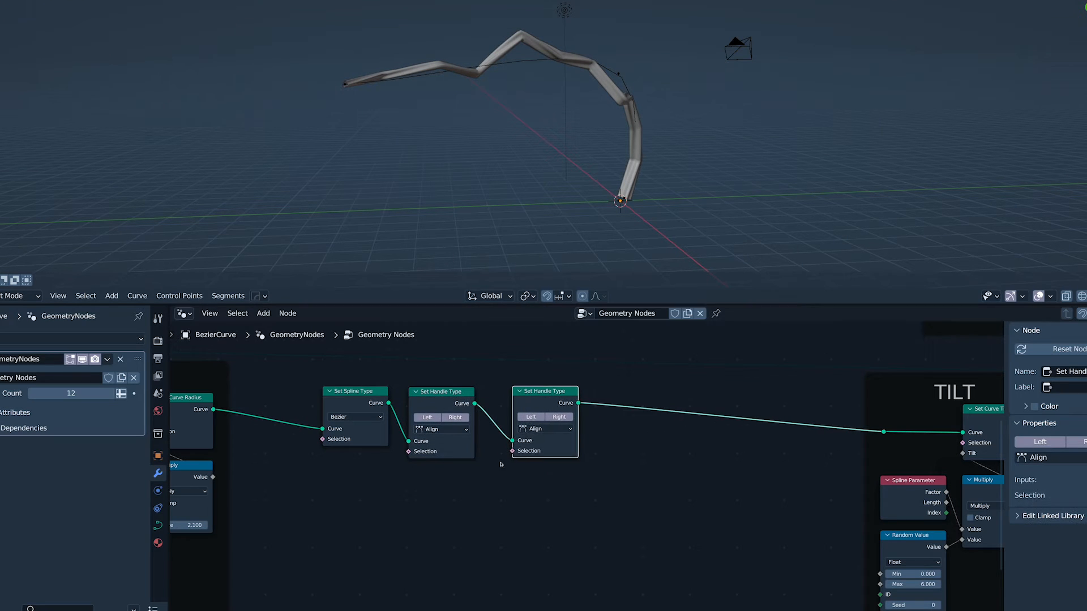
left_click(545, 431)
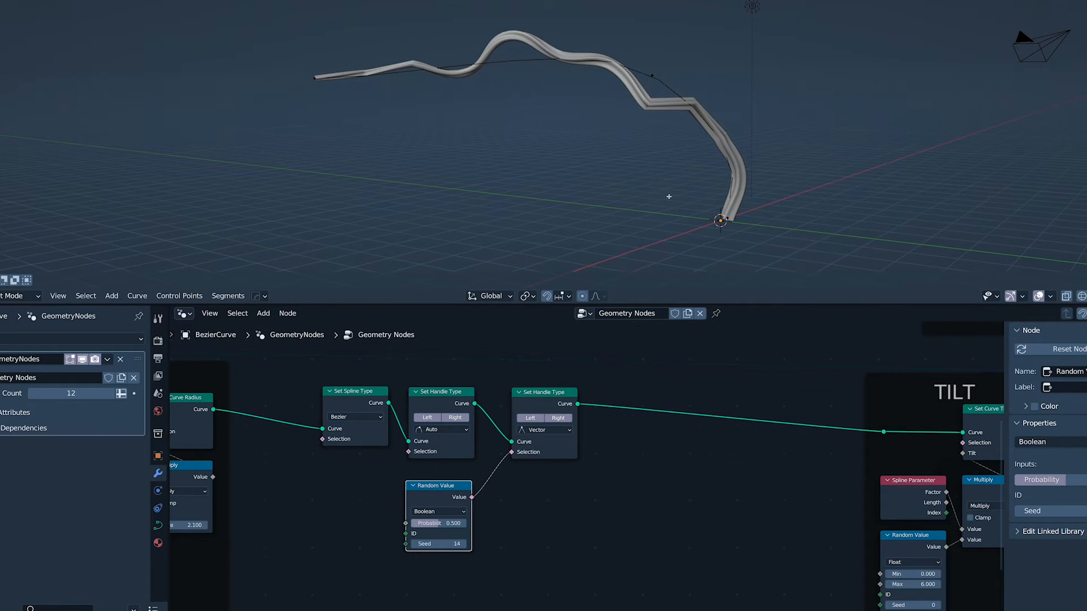
type("e")
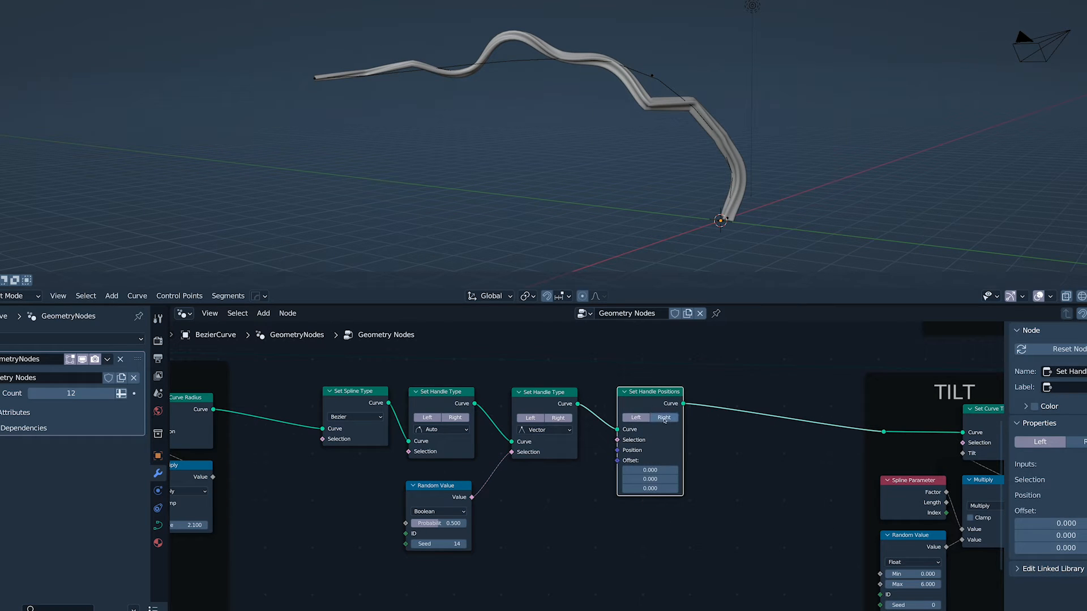
Step: Offset left and right handle positions by handle vectors scaled randomly between 0.95 and 1.1
type("cur")
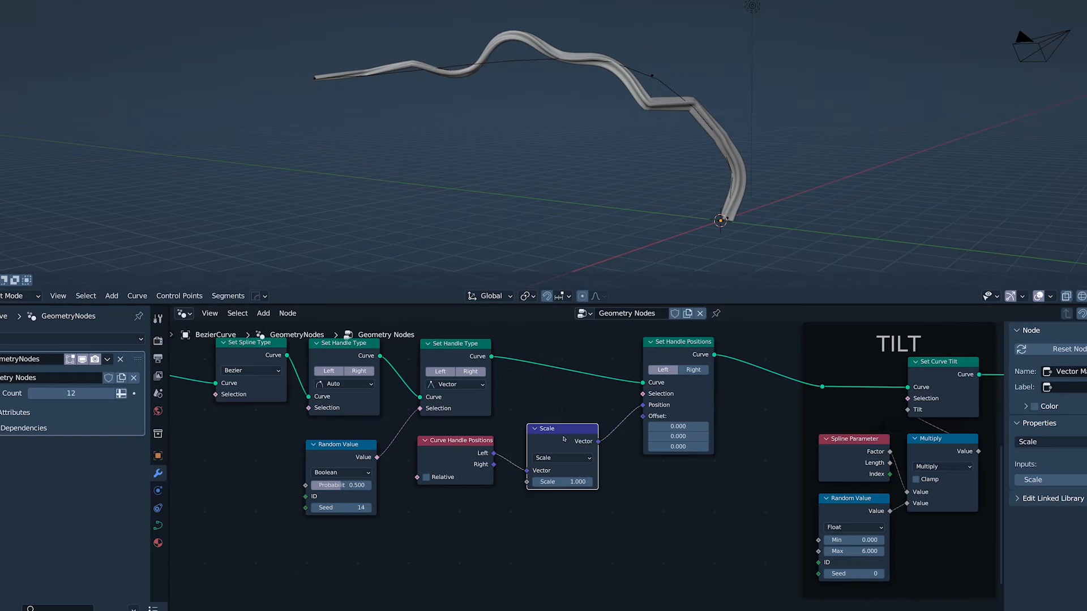
type("random")
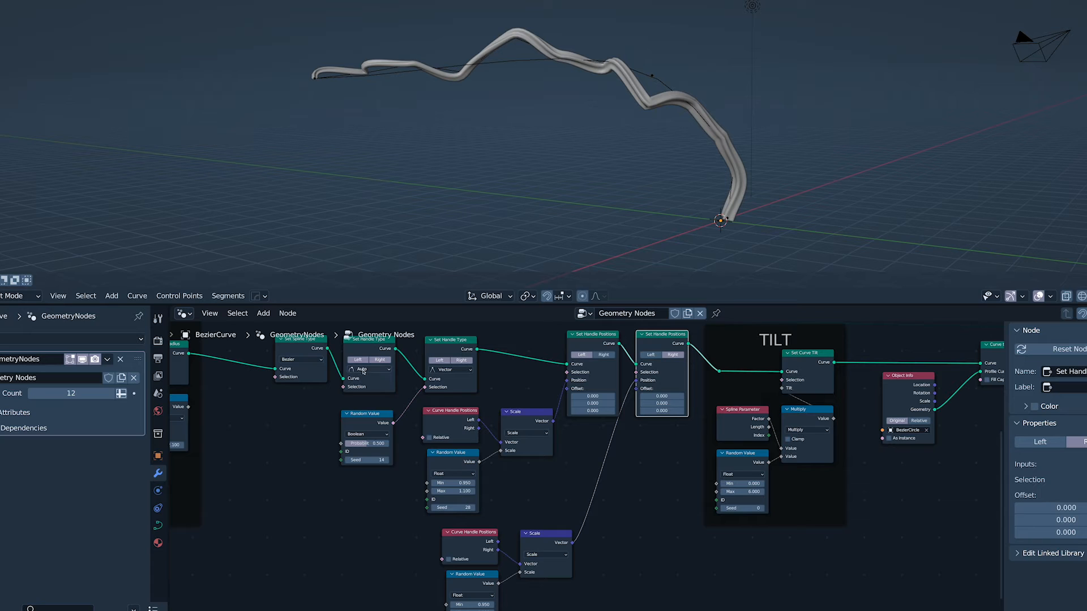
left_click(369, 369)
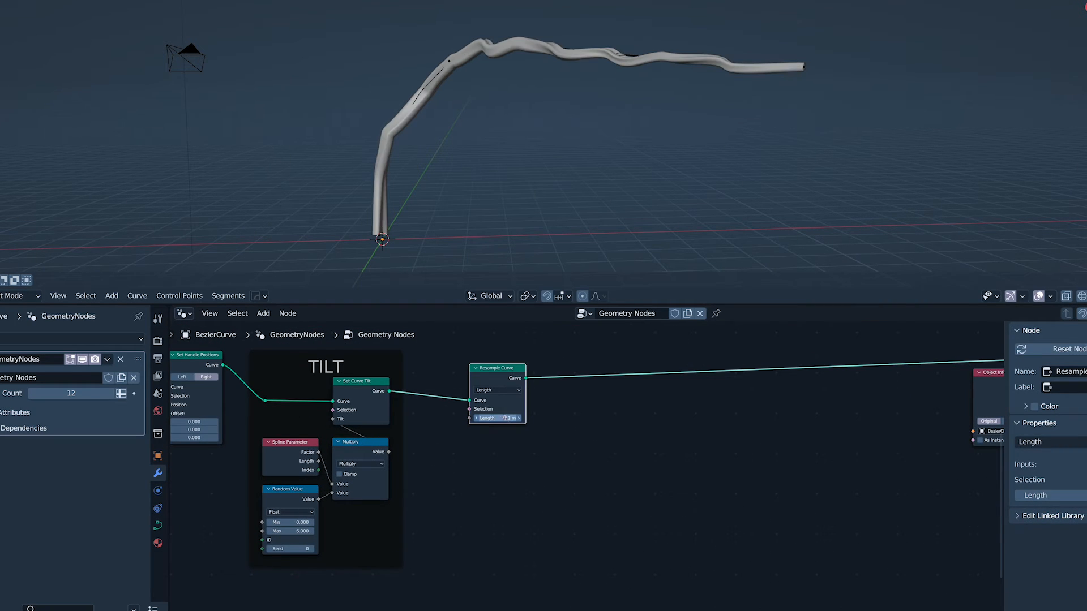
Step: Switch the radius Noise Texture to 4D, set its W and adjust Map Range for uneven thickness
type("set")
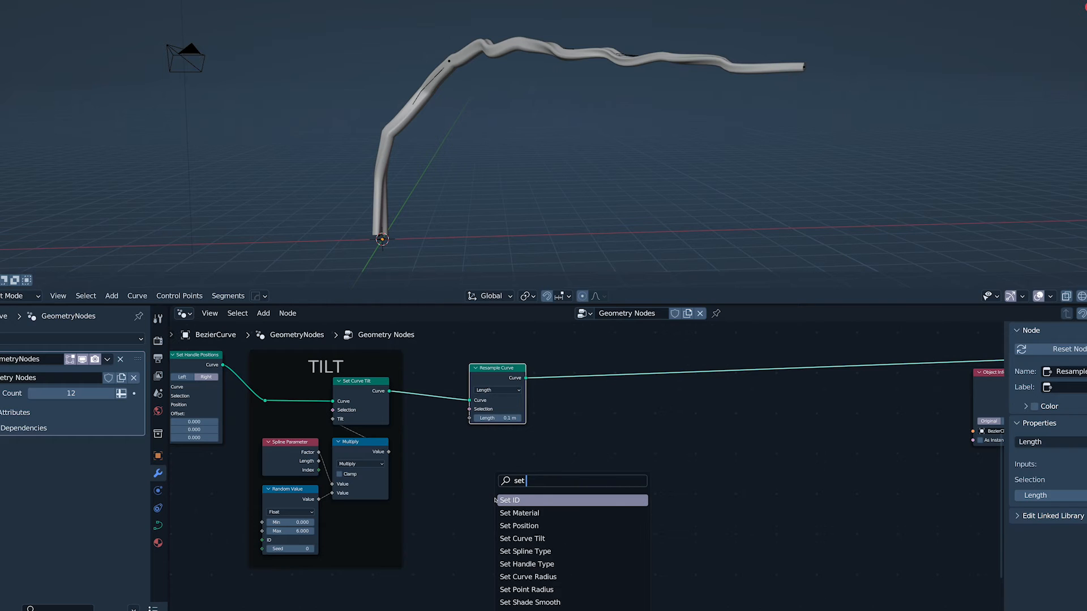
left_click(528, 576)
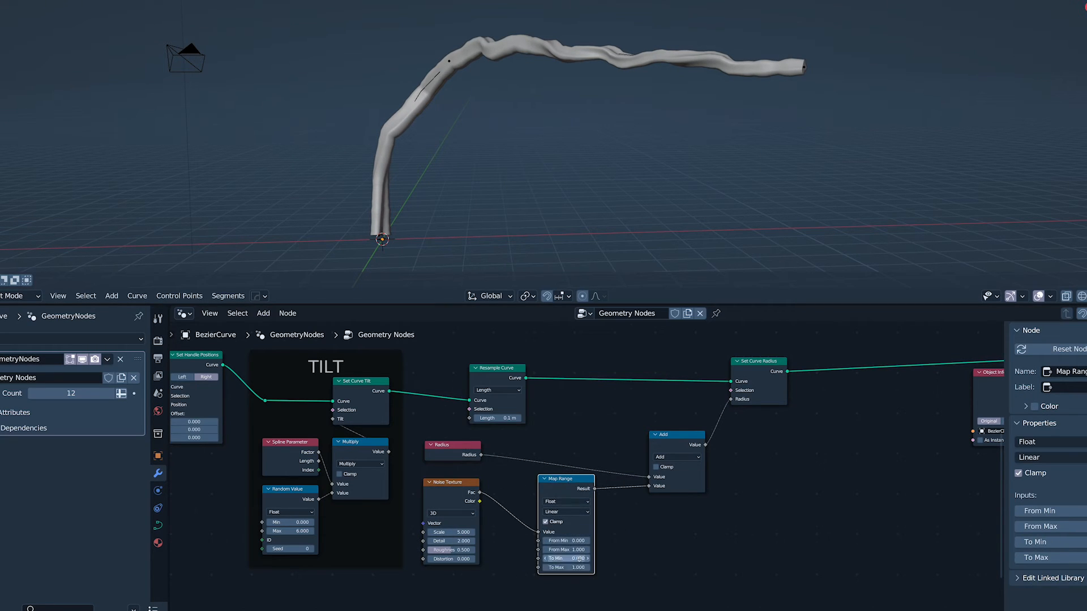
type("10.0")
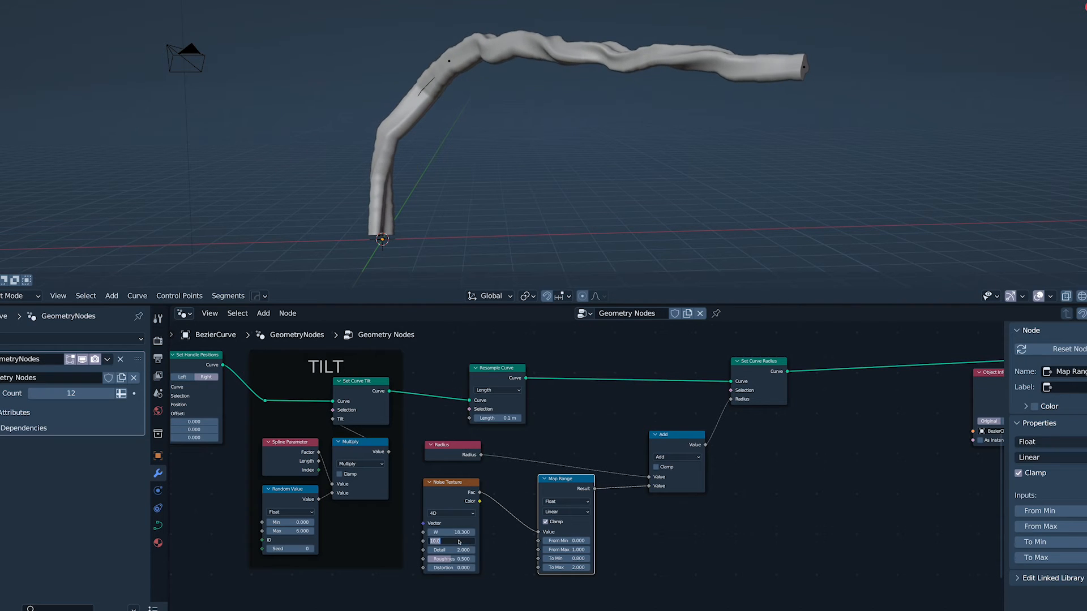
left_click_drag(444, 532, 471, 532)
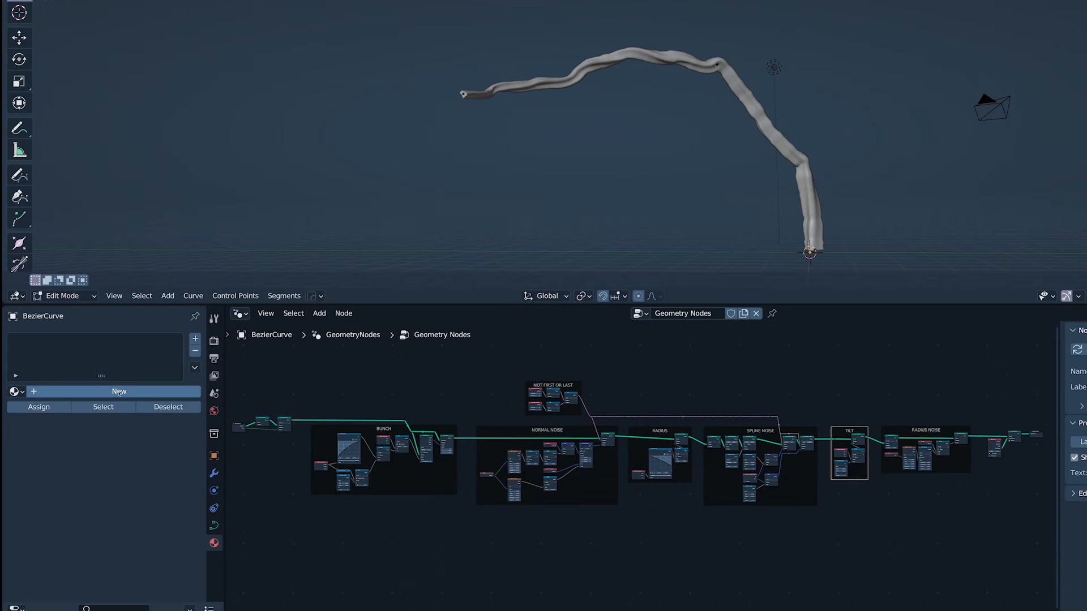
Step: Insert a Set Material node before Group Output and assign a new 'stick material' to the tube
type("stick material")
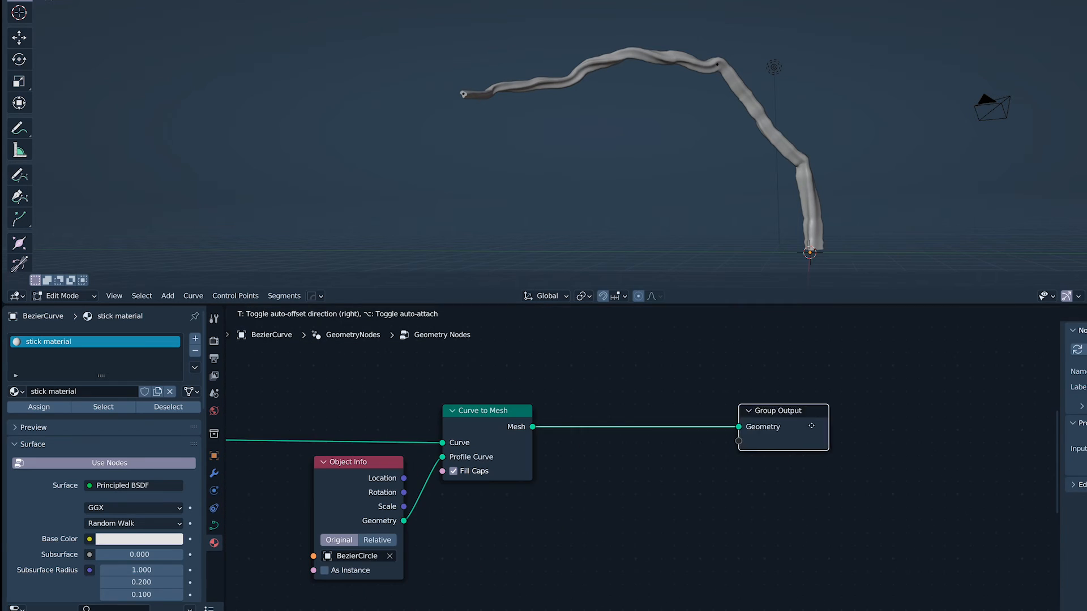
type("set m")
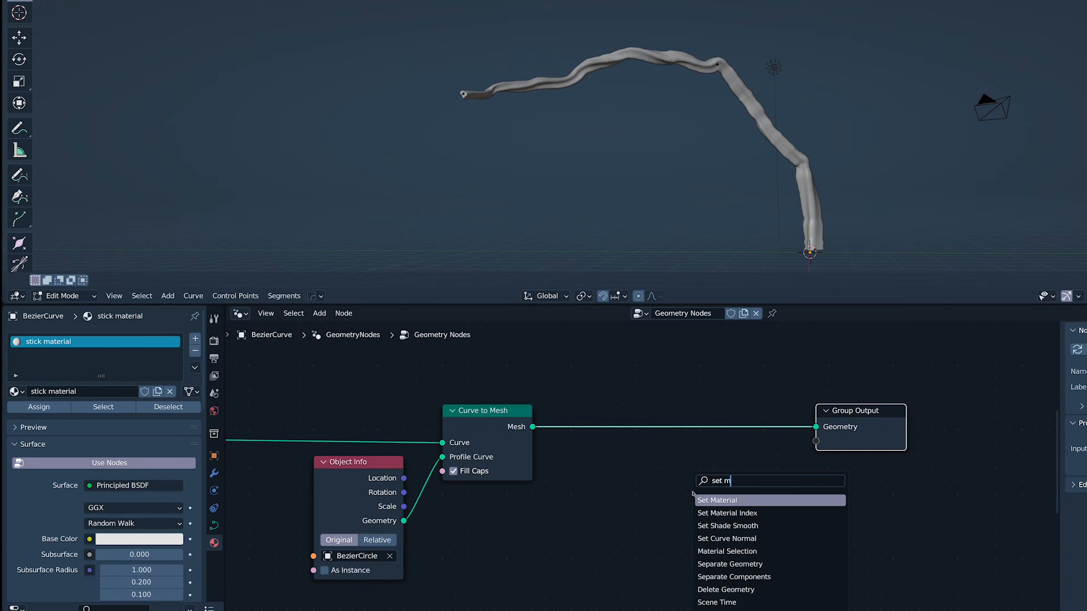
left_click(716, 500)
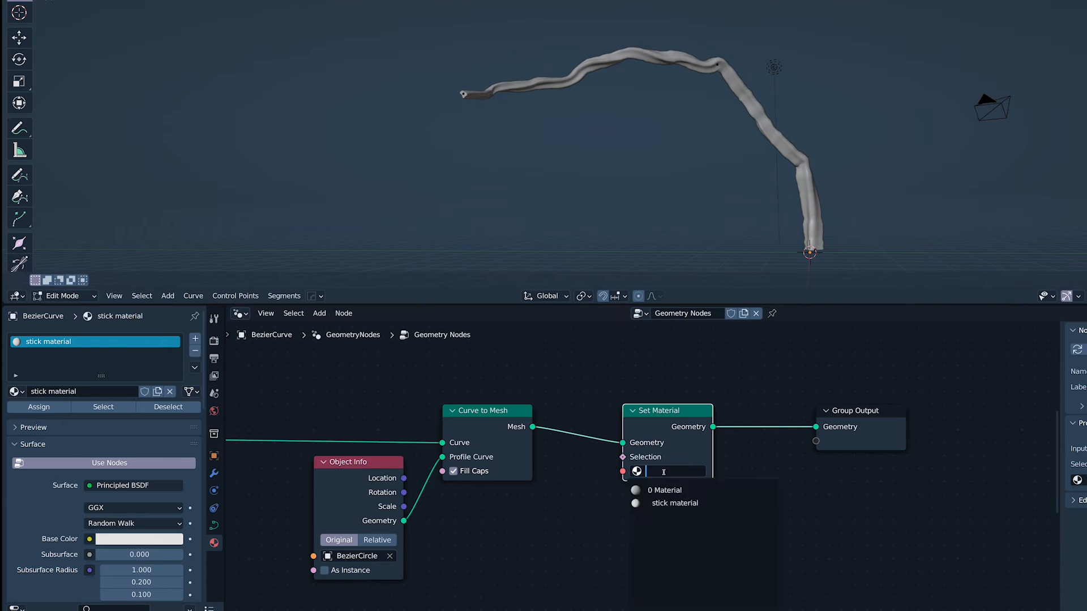
left_click(240, 313)
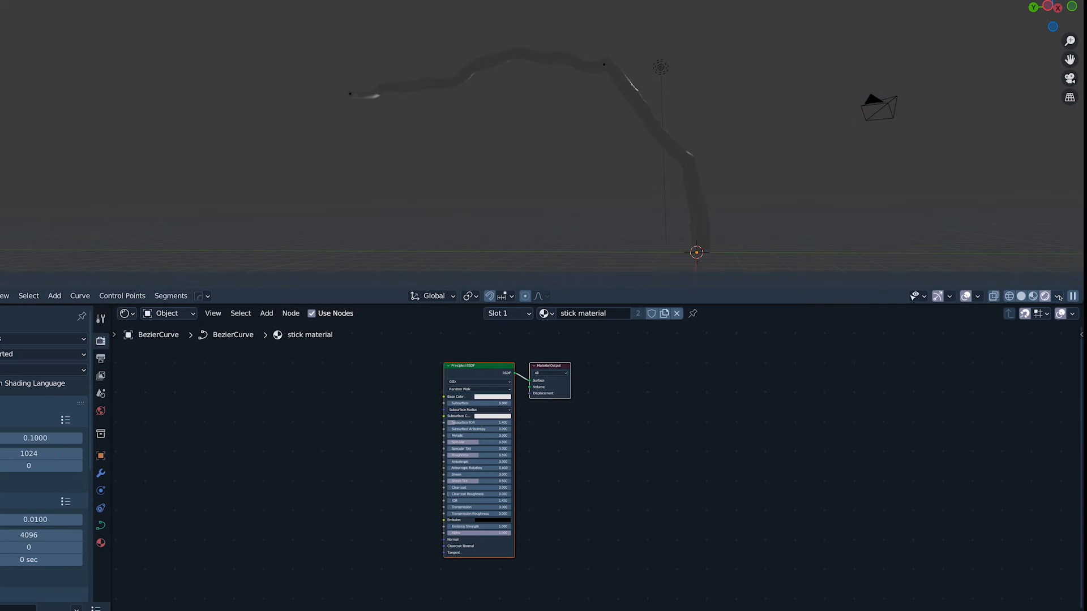
Step: Preview the stick in Rendered viewport shading and begin adding nodes in the Shader Editor
left_click(1070, 296)
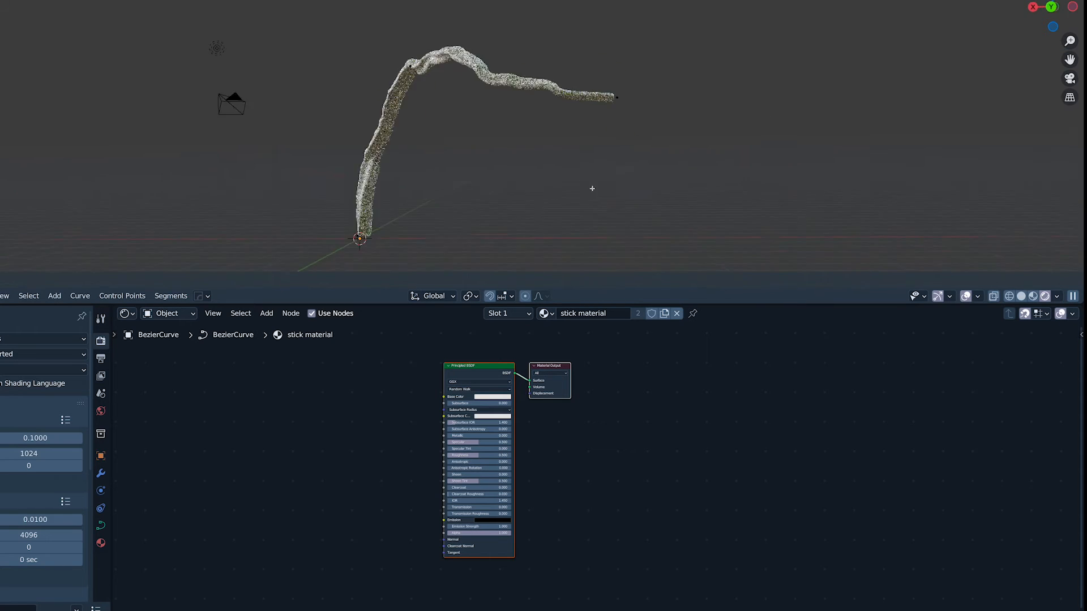
left_click(493, 396)
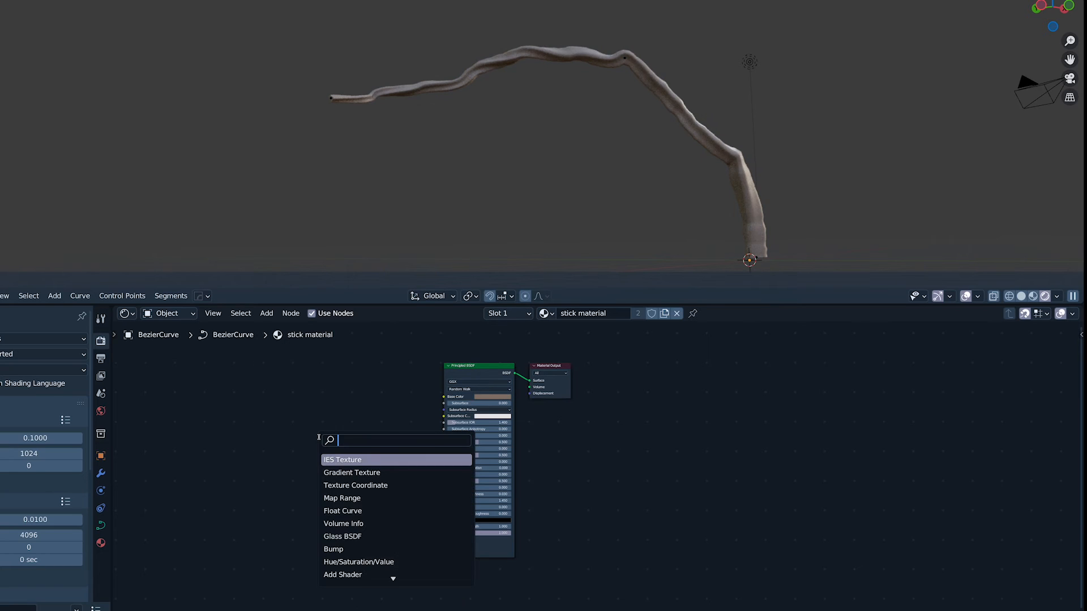
Step: Drive Base Color with Texture Coordinate → Mapping → Noise Texture → Color Ramp
left_click(346, 459)
type("color")
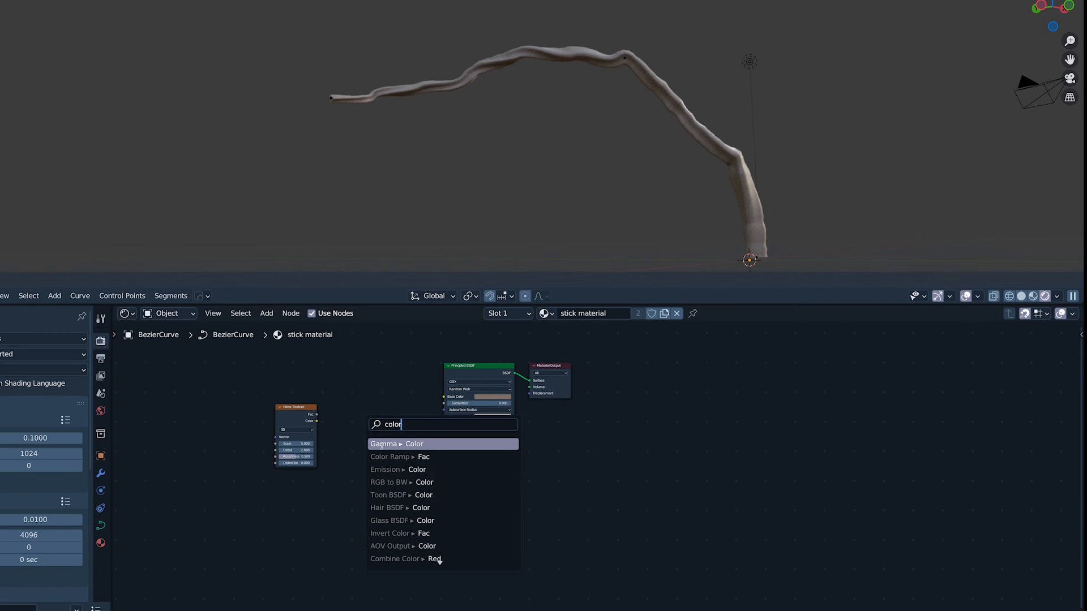
left_click(390, 457)
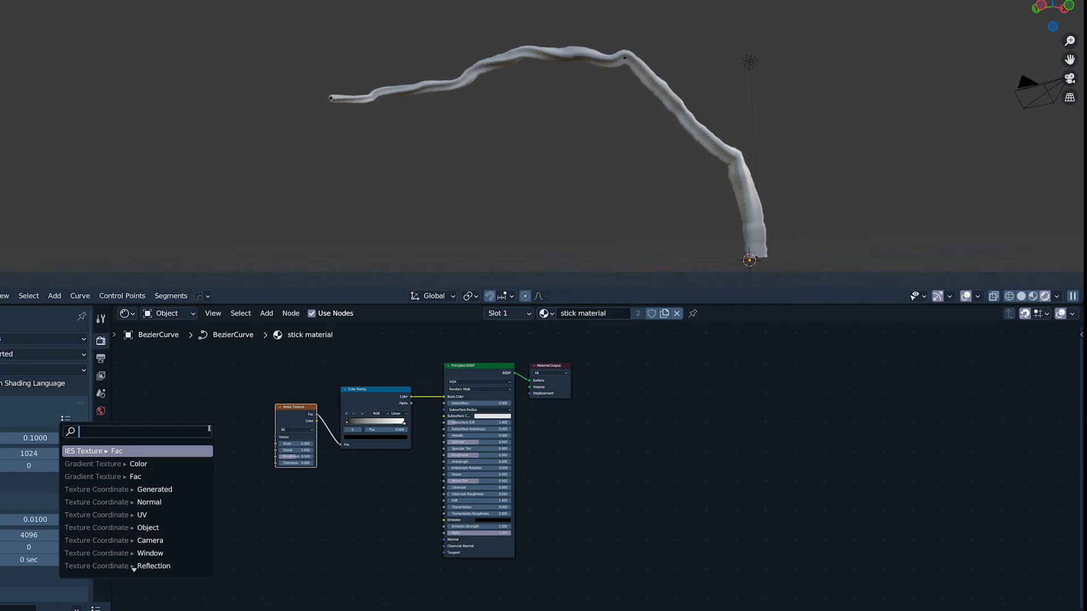
type("uv")
type("mapp")
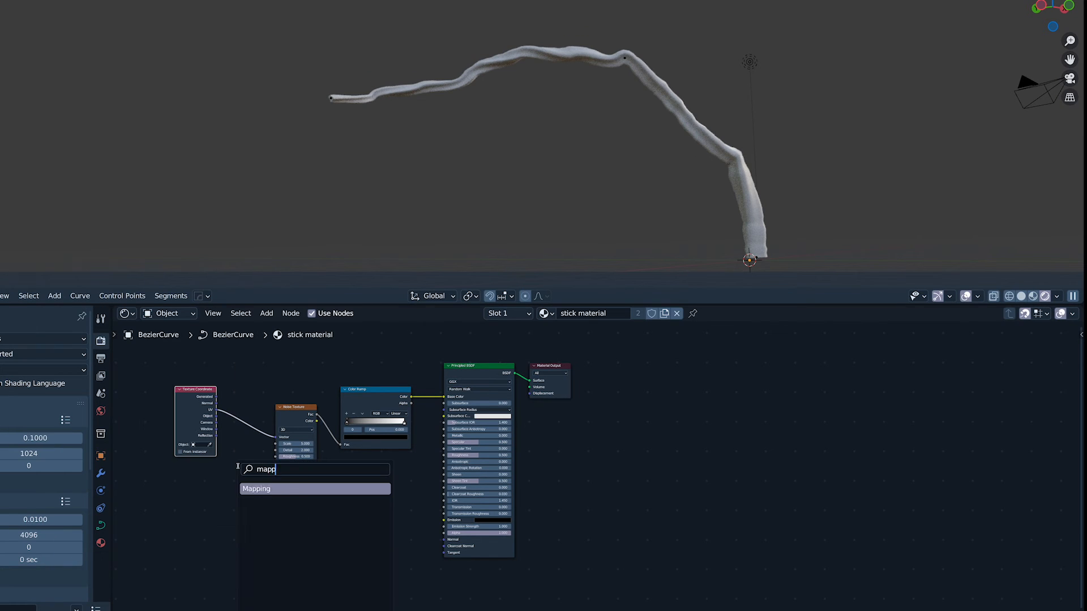
left_click(255, 489)
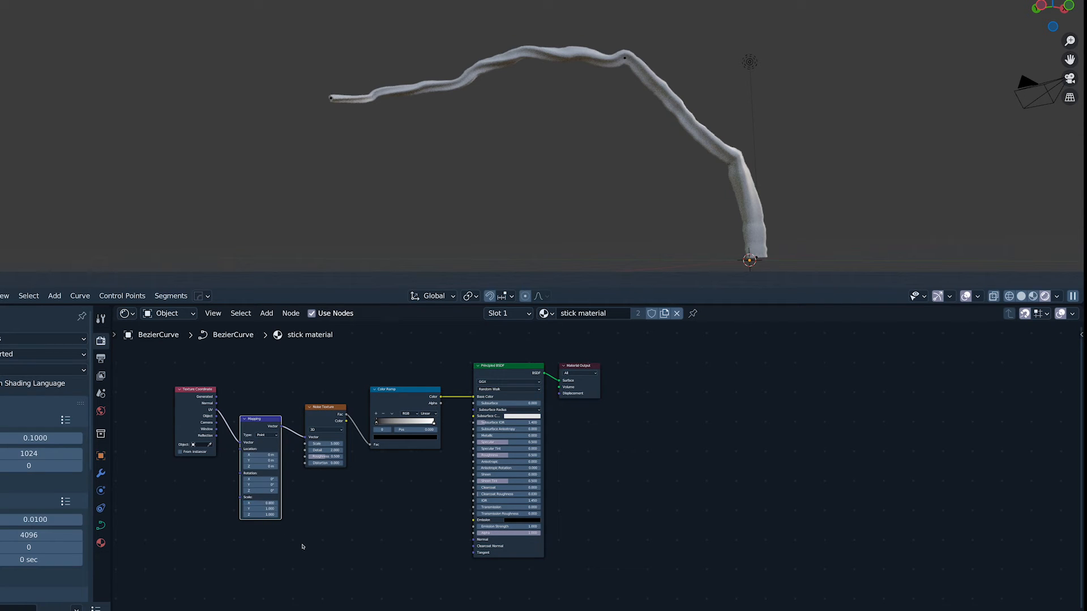
left_click(125, 314)
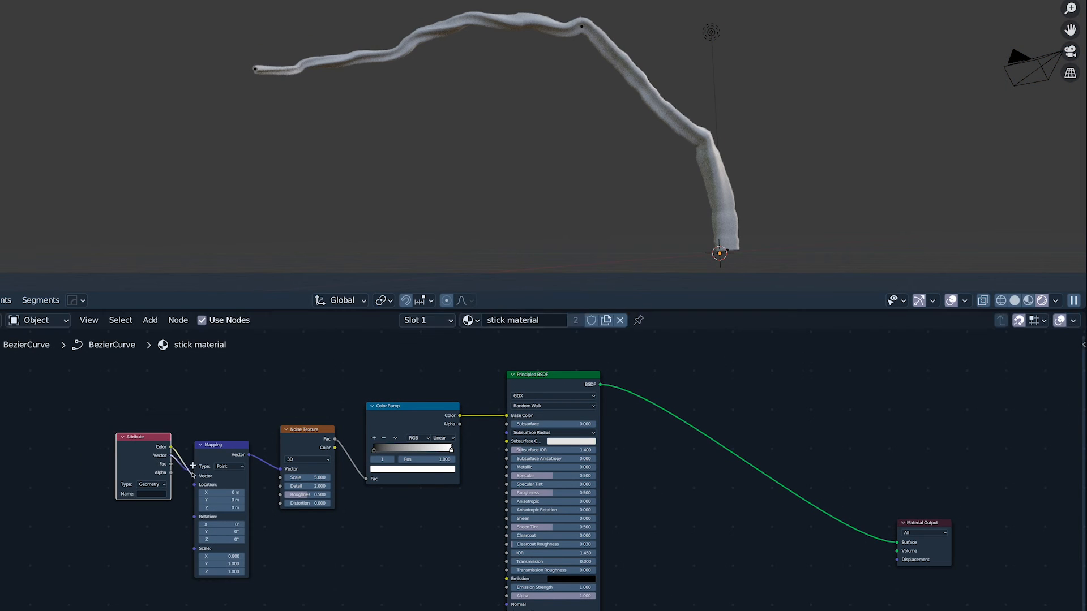
Step: Feed the Mapping node from an Attribute node using the stored attribute name
type("late")
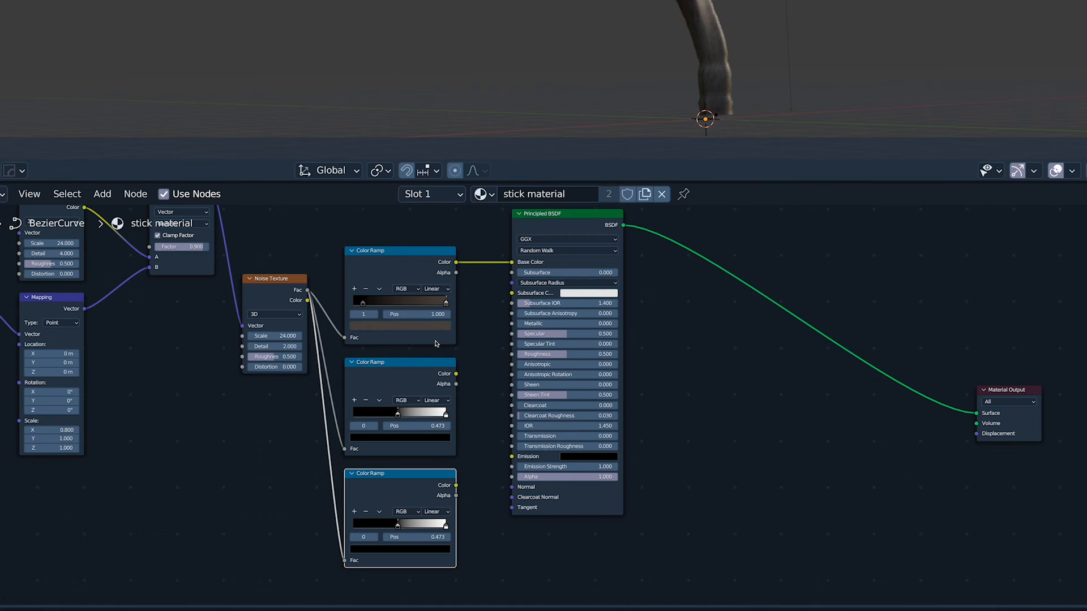
Step: Recolour the first Color Ramp's stops to dark brown bark tones
left_click(399, 299)
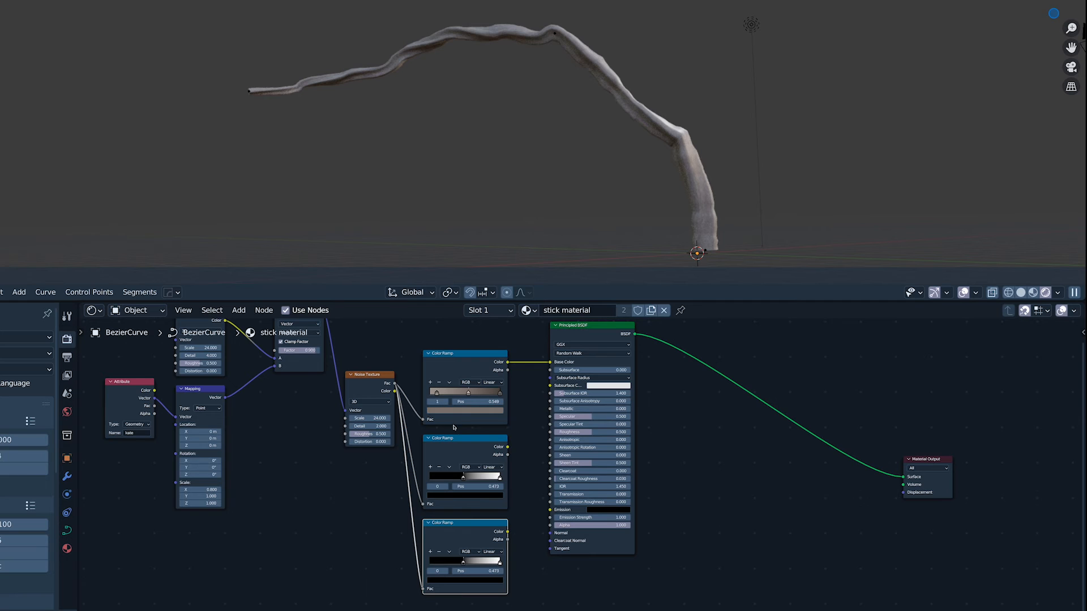
left_click(463, 392)
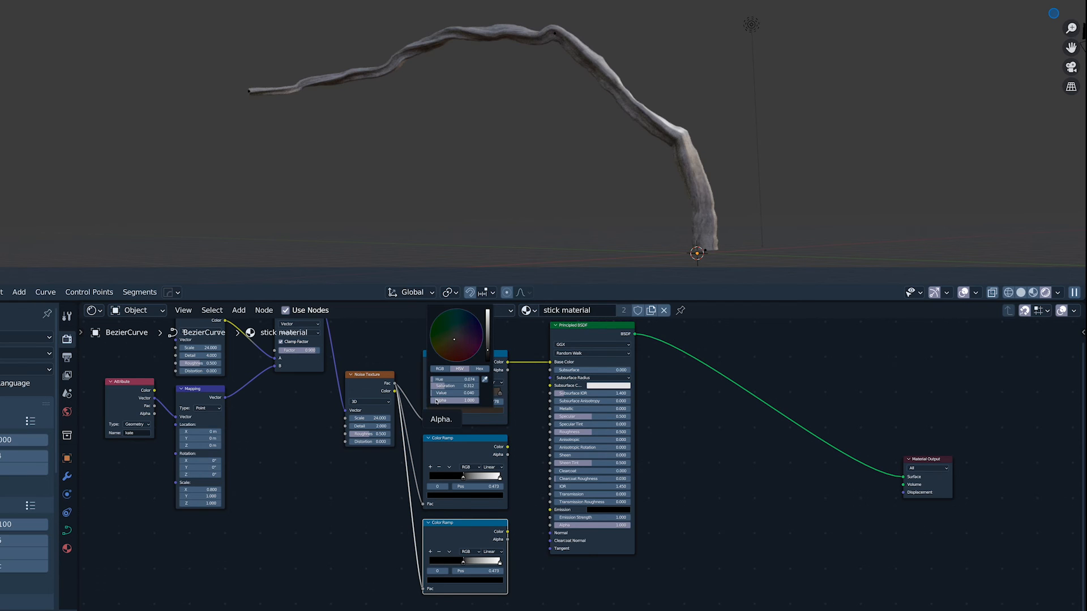
left_click_drag(450, 393, 477, 393)
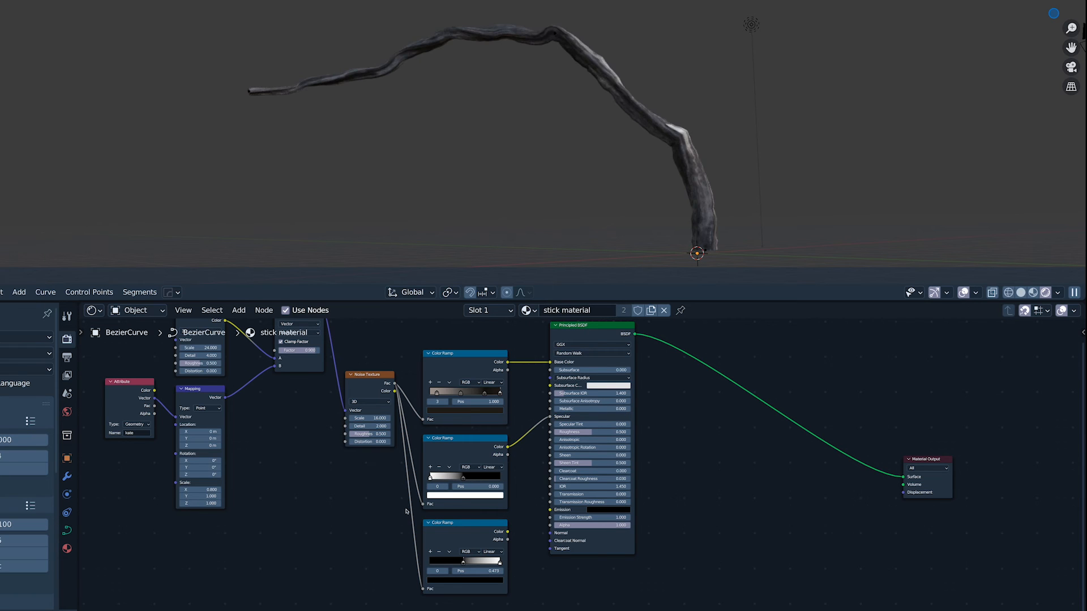
left_click(464, 391)
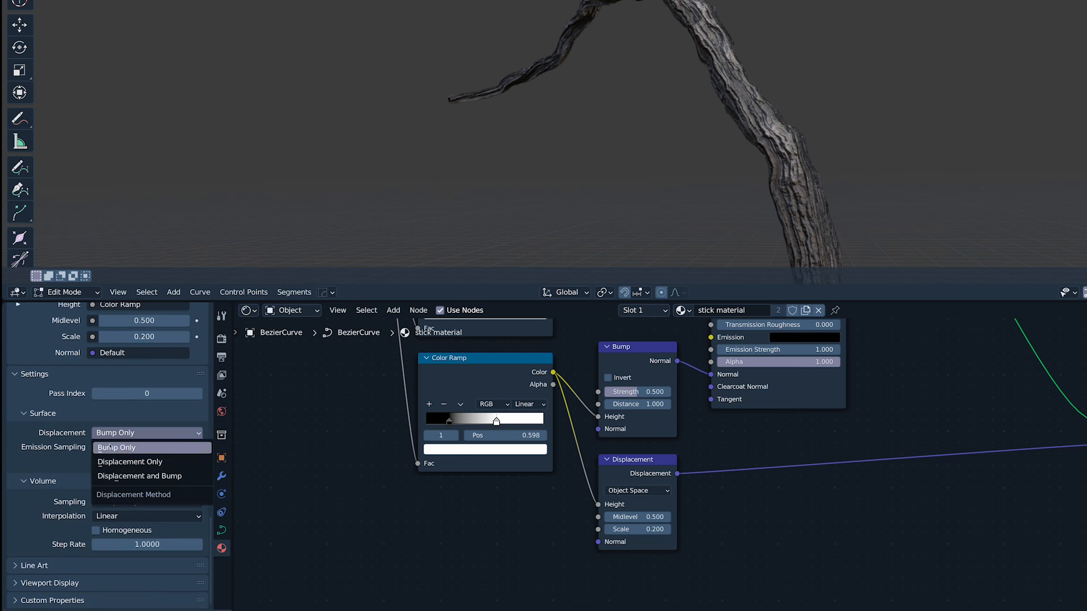
Step: Set the material's Displacement setting to Displacement and Bump
left_click(140, 477)
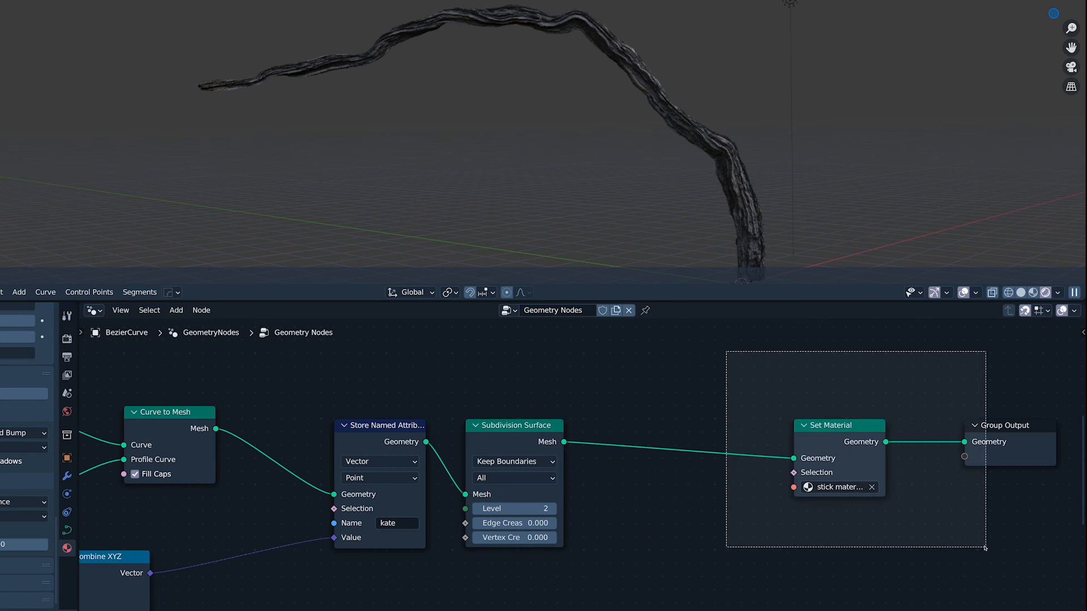
Step: Box-select Set Material and Group Output to make room for Store Named Attribute and Subdivision Surface
left_click_drag(839, 425, 655, 425)
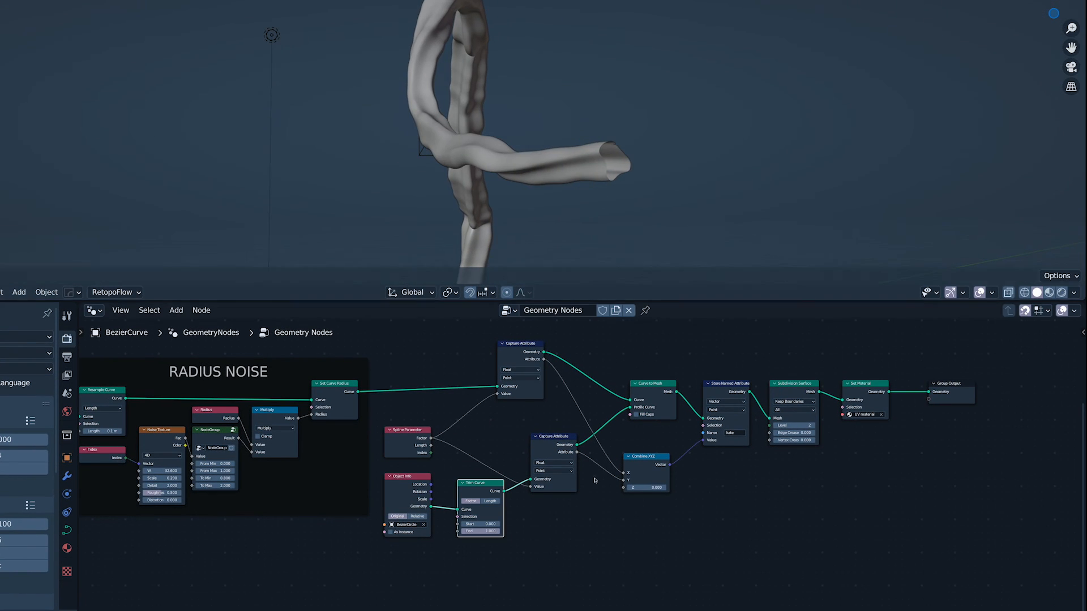
Step: Search the node tree for 'spline' to inspect the RADIUS NOISE resampling and radius nodes
left_click(636, 414)
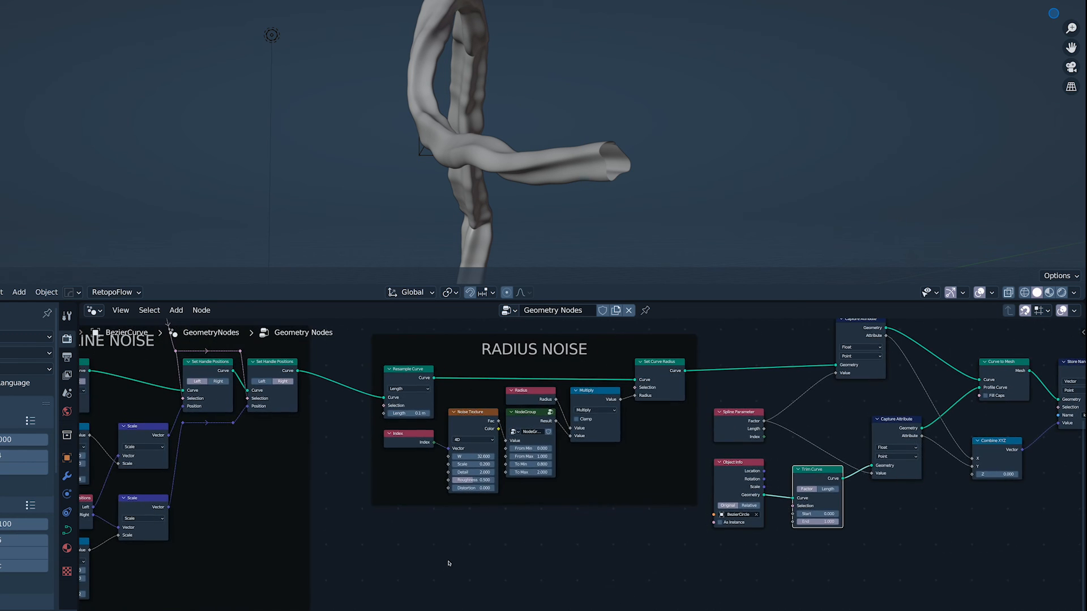
type("spline")
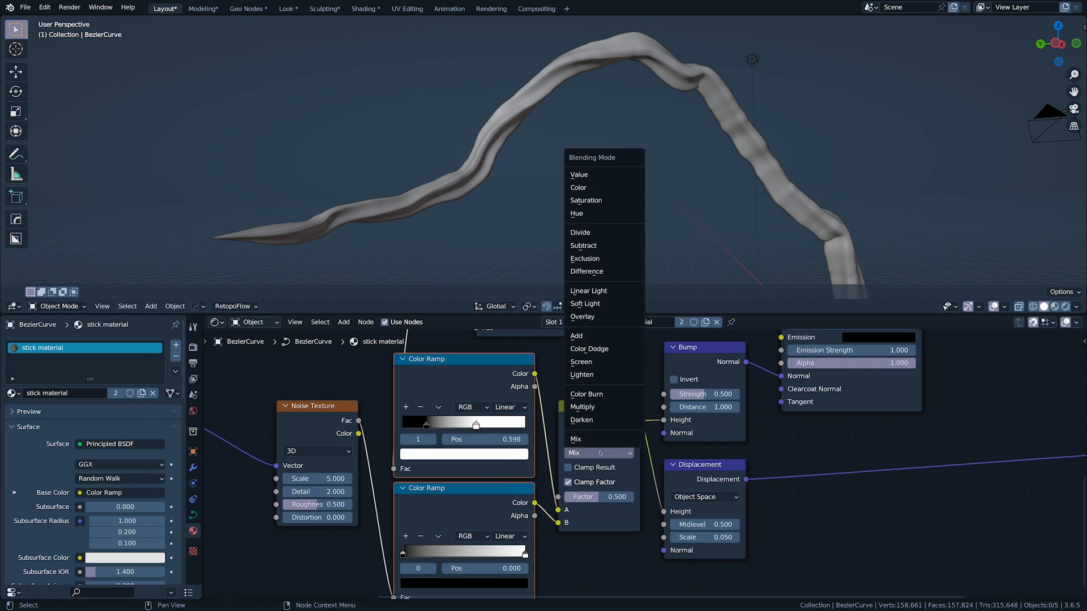
Step: Set the Mix Color node between the two ramps and Bump Height to Screen blending
left_click(581, 362)
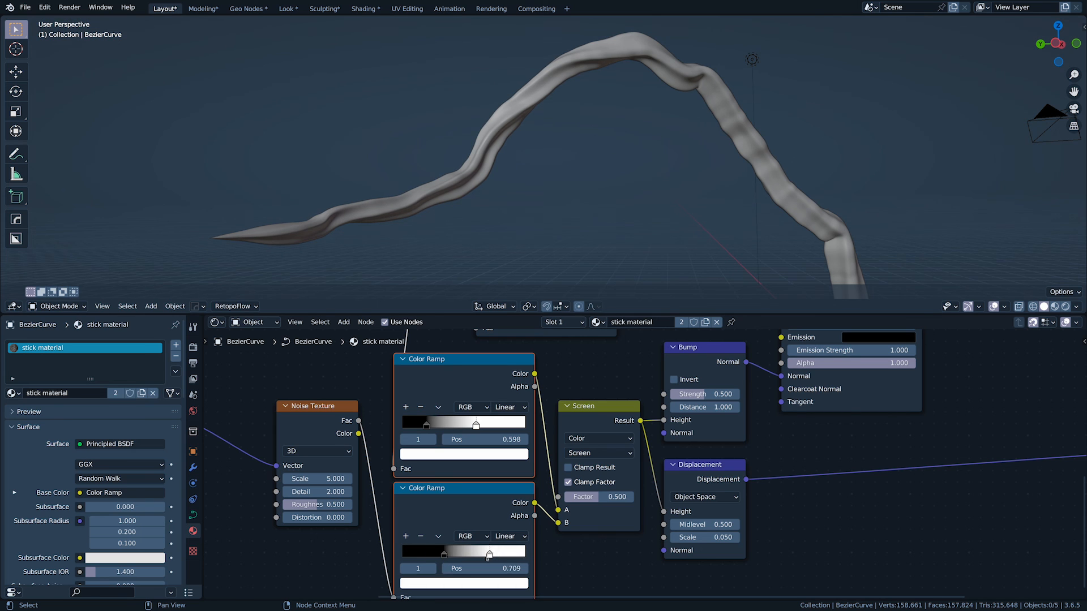